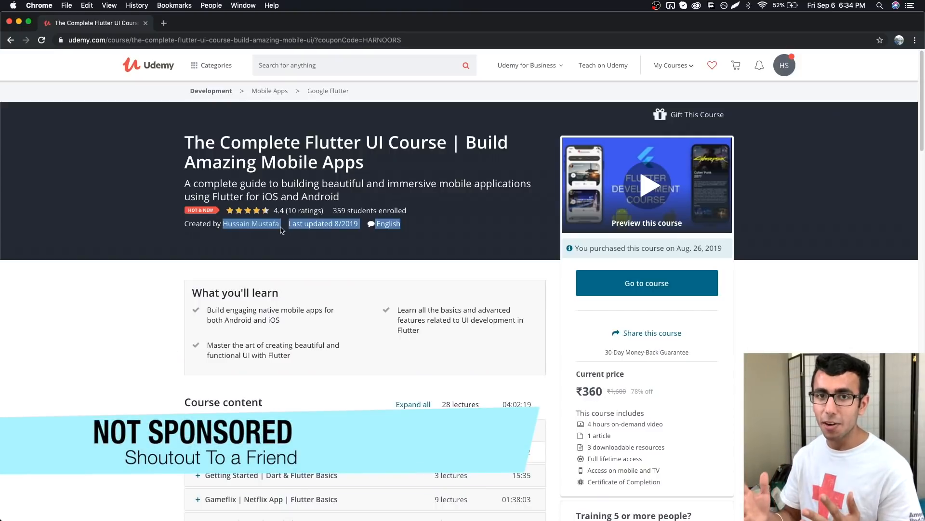
mouse_move(217, 244)
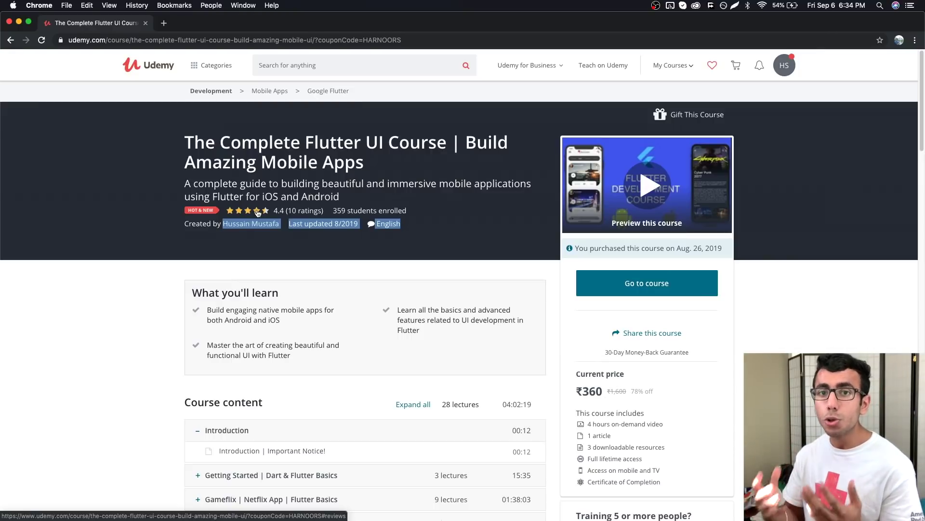
mouse_move(380, 140)
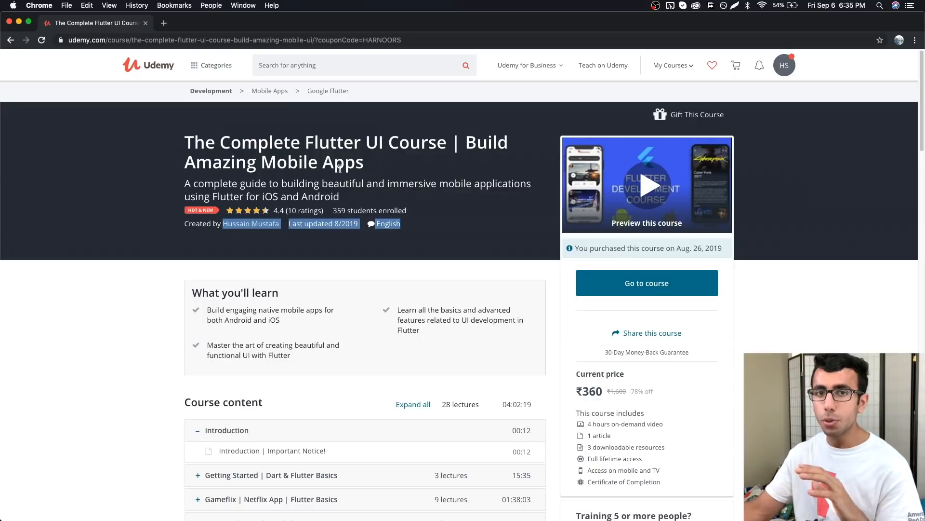
Scroll down the Udemy course page to the course content and requirements sections
scroll(down, 3)
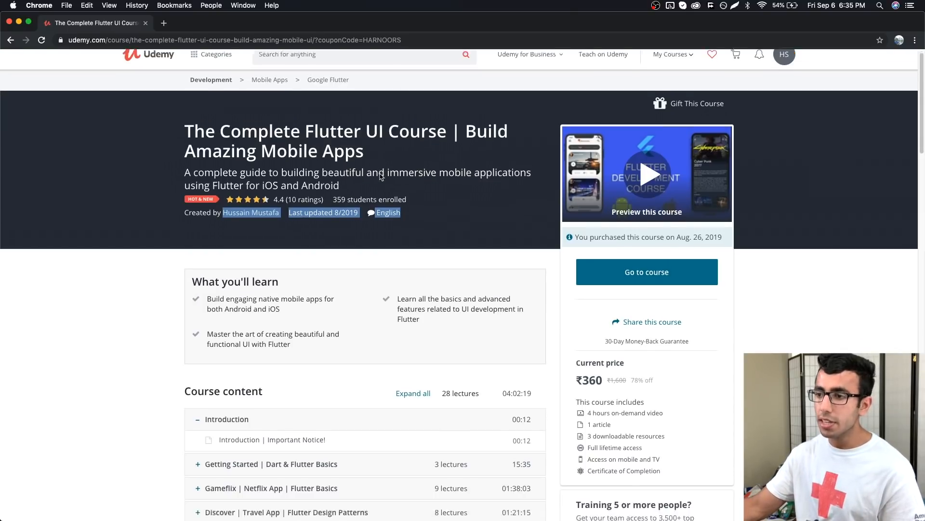
scroll(down, 3)
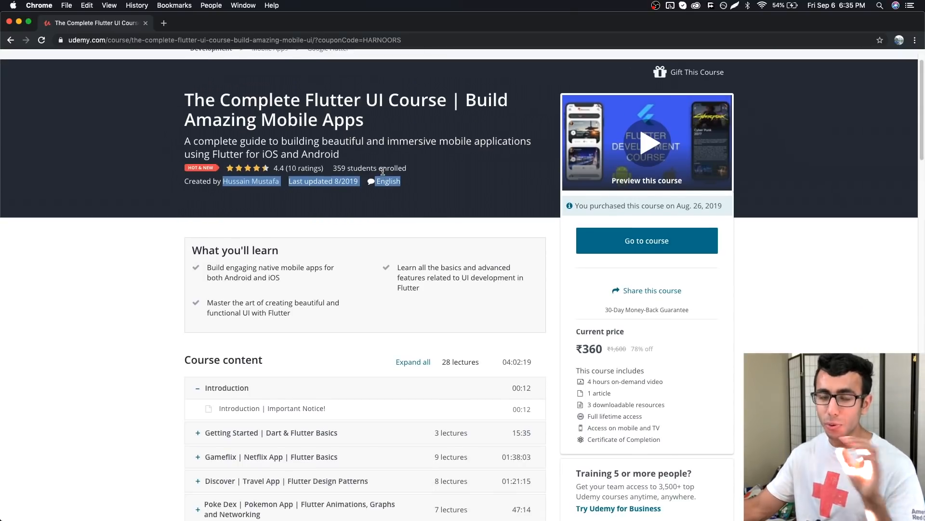
scroll(down, 3)
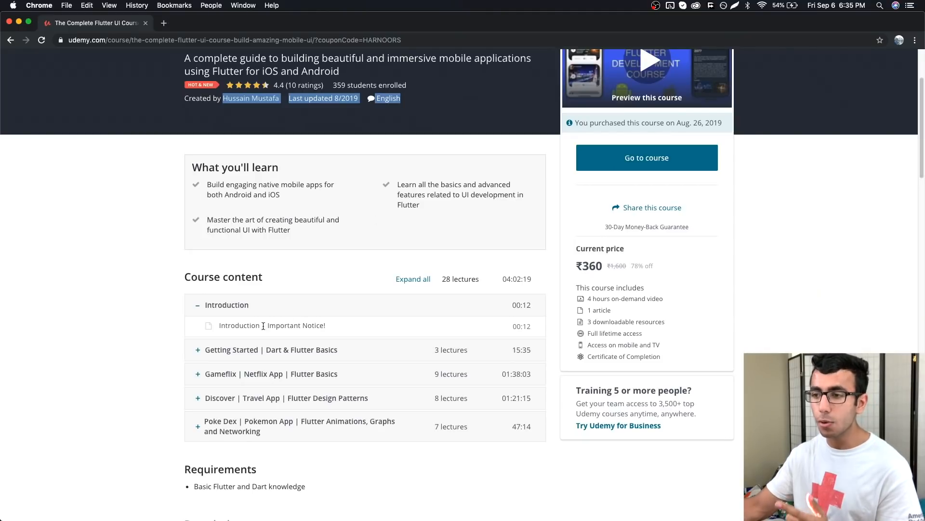
mouse_move(236, 347)
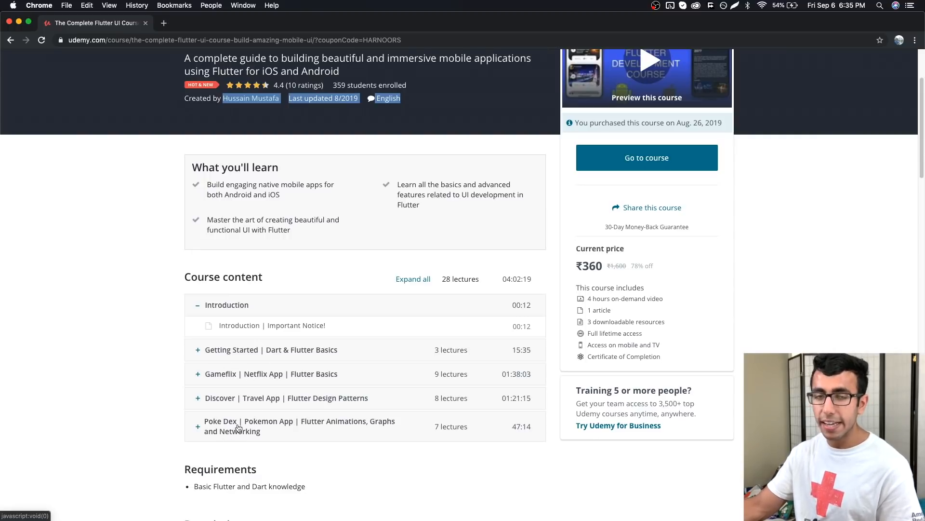
mouse_move(394, 402)
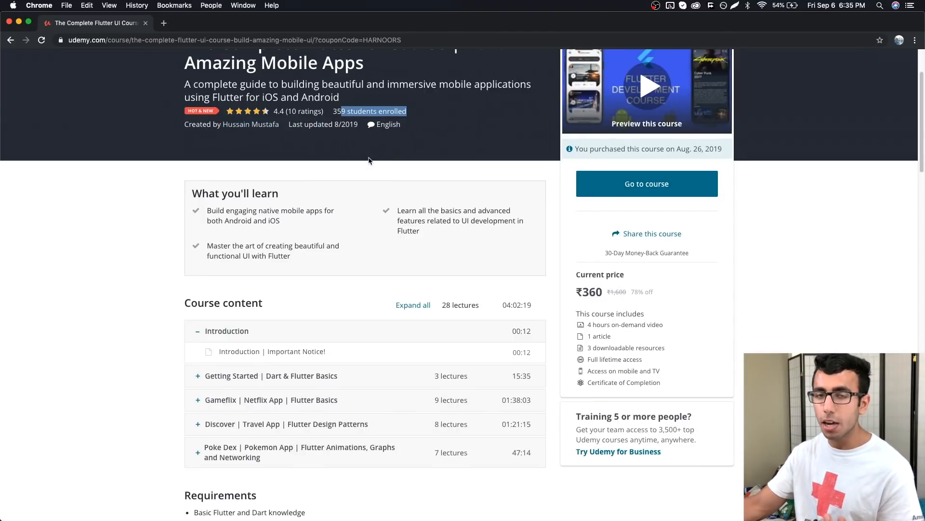
mouse_move(382, 168)
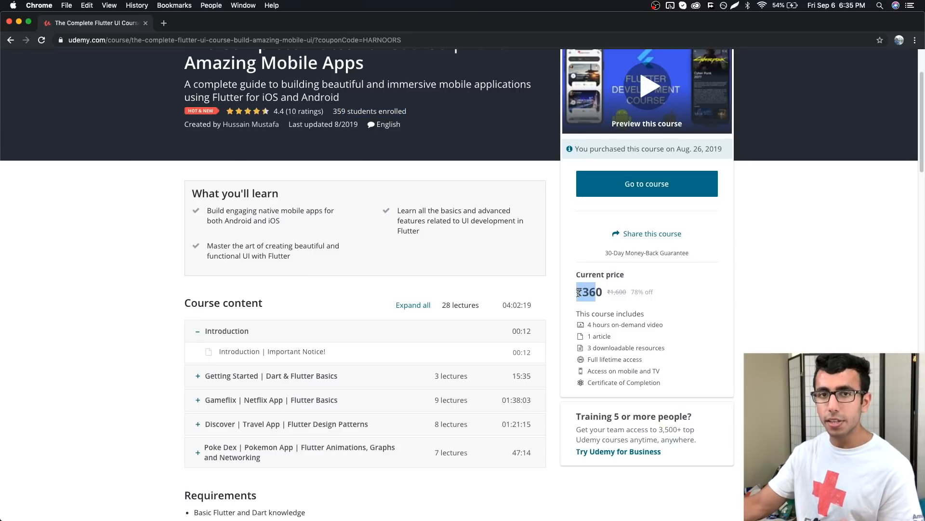
mouse_move(371, 112)
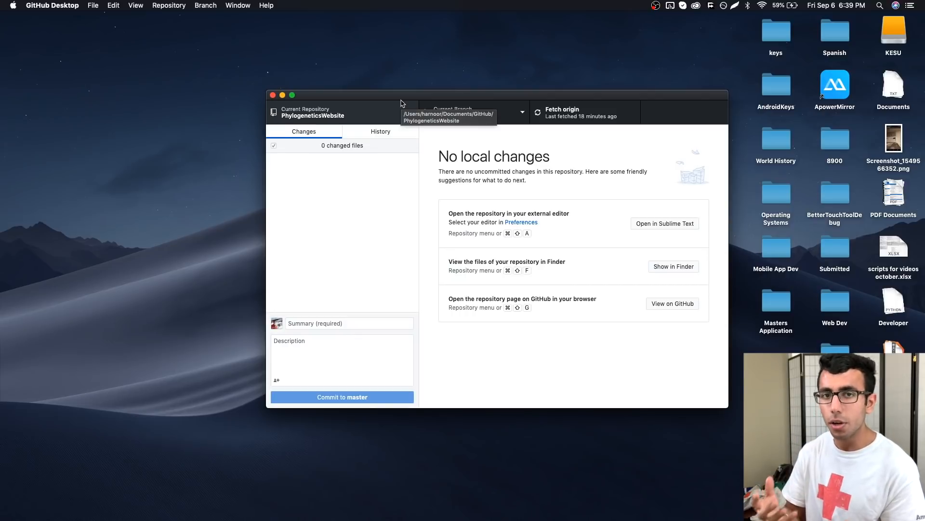
mouse_move(148, 92)
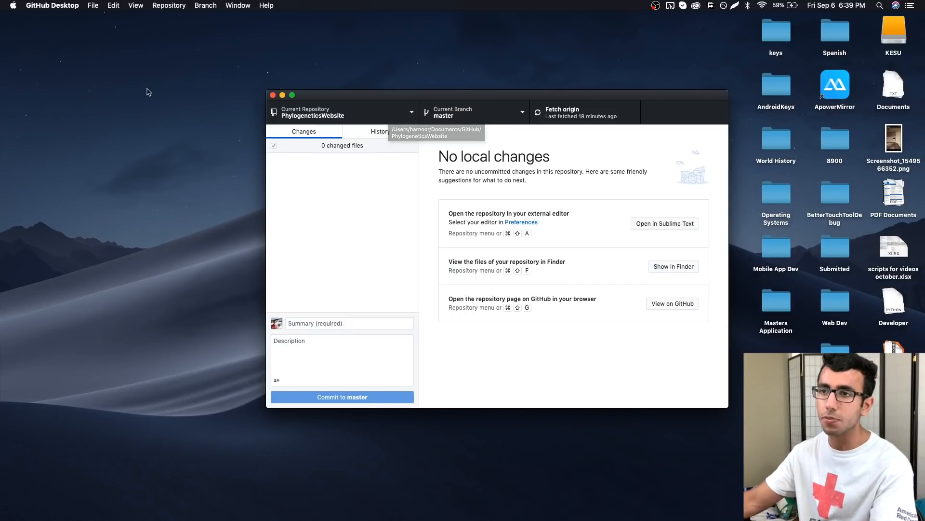
Create a new local repository named 'FirstPython' from File > New Repository
click(92, 6)
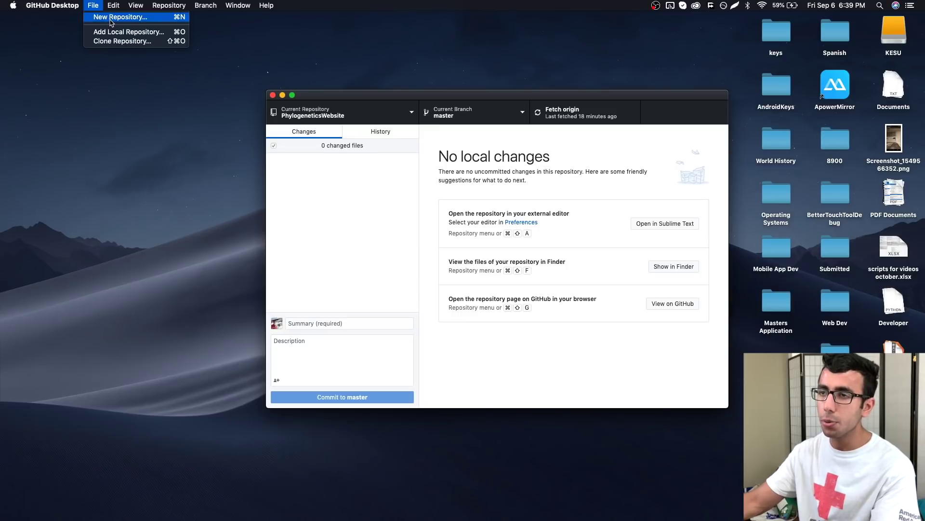
click(120, 16)
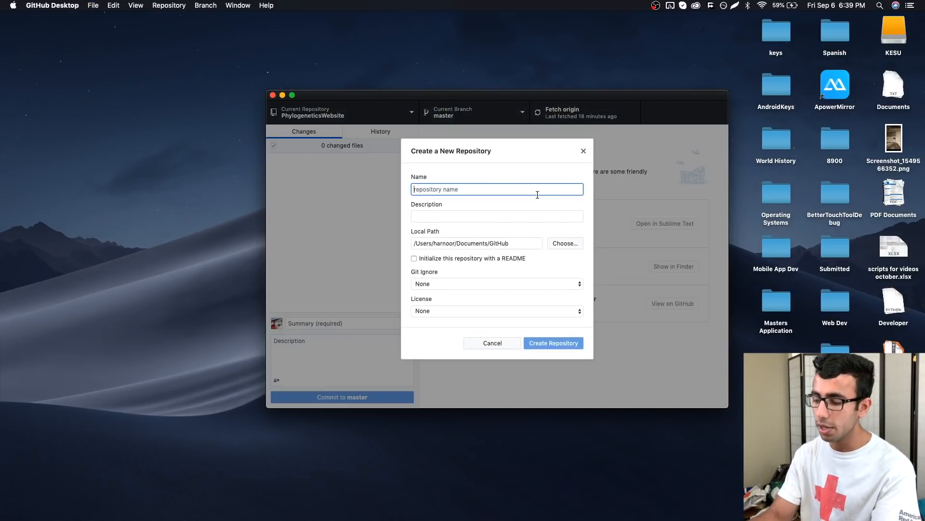
text(FirstPython)
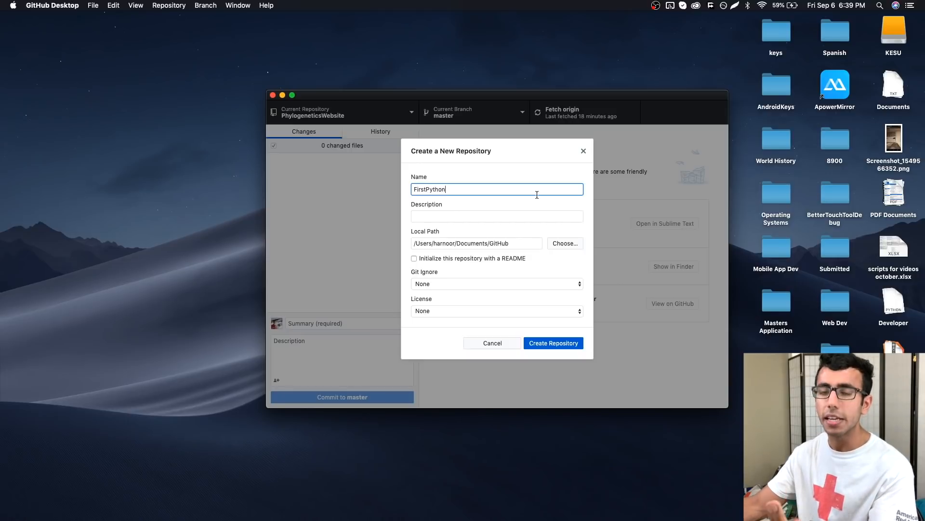
click(553, 343)
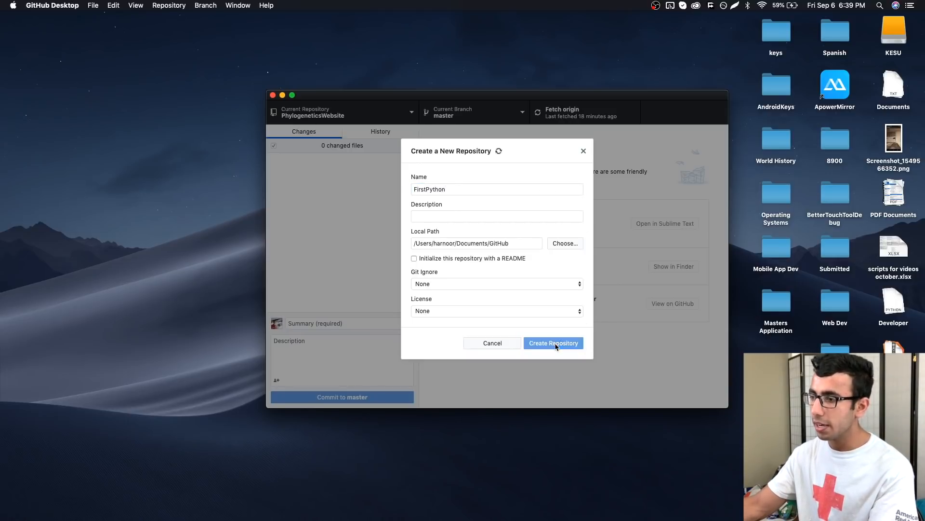
click(553, 343)
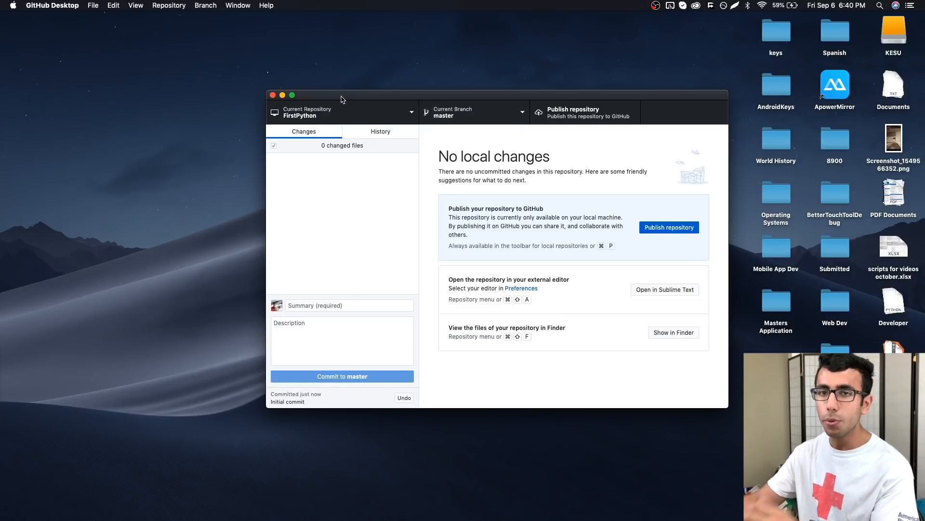
Search Spotlight for 'firstpython' to locate the repository folder
key(cmd+space)
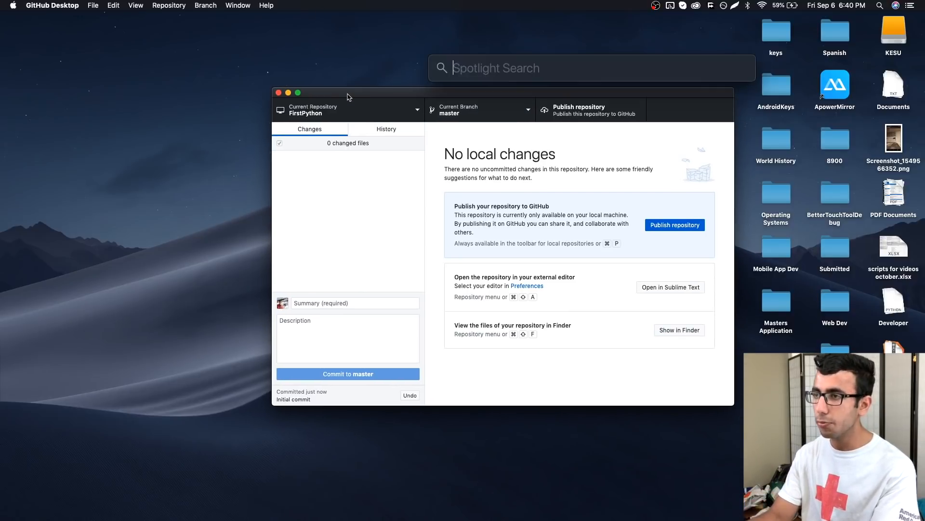
text(first)
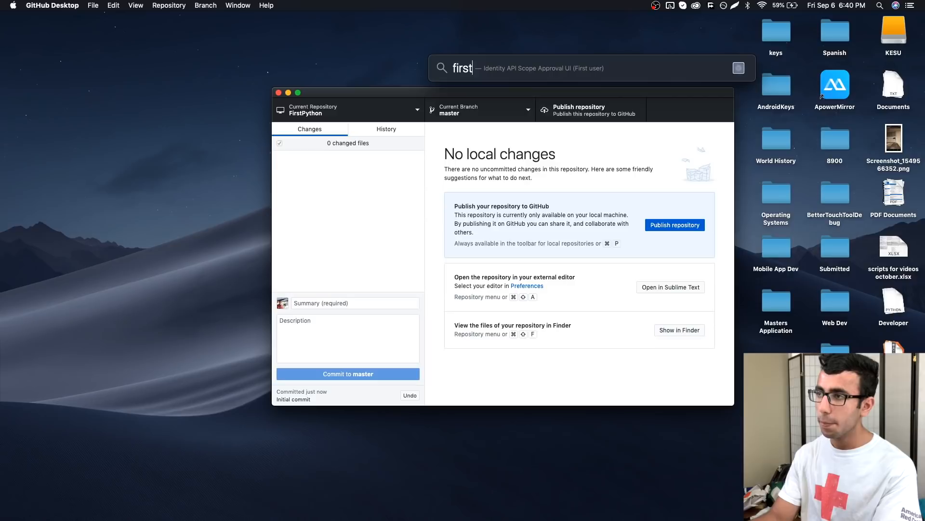
text(python)
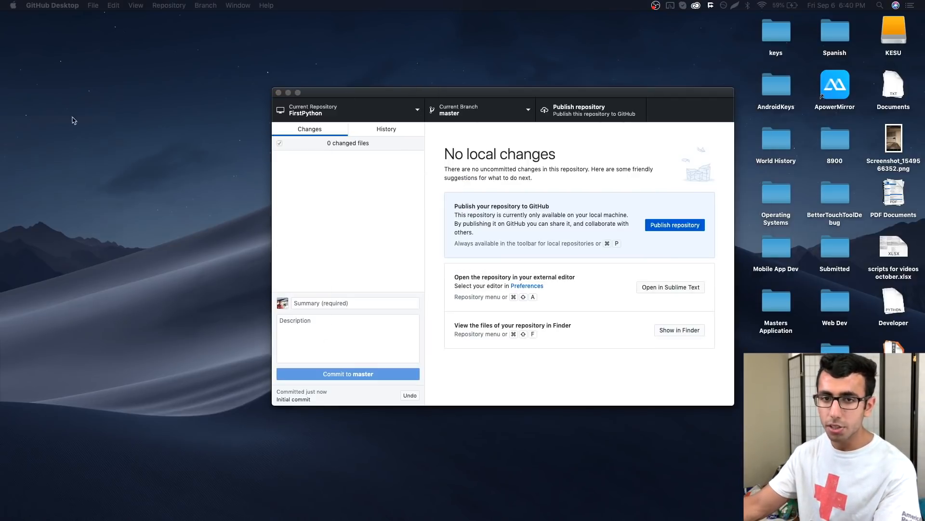
Focus the Finder window showing the empty FirstPython folder
click(678, 329)
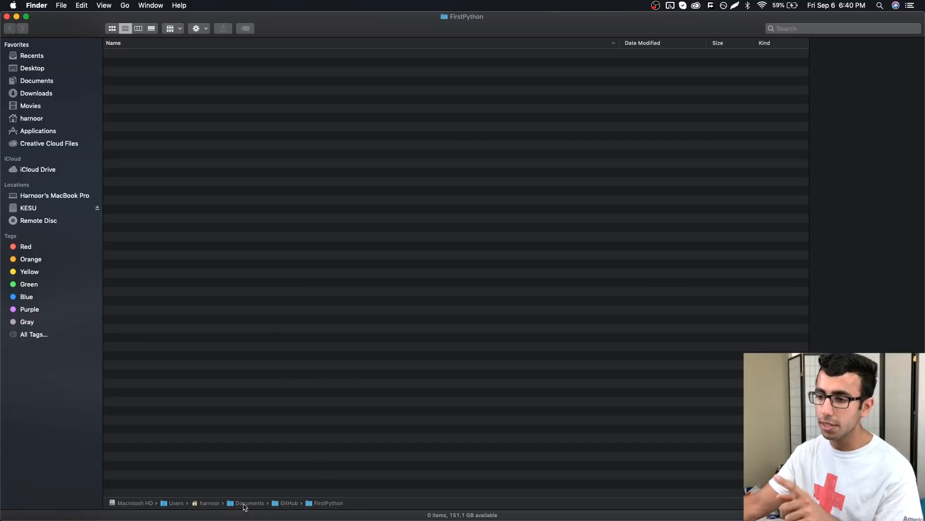
mouse_move(333, 287)
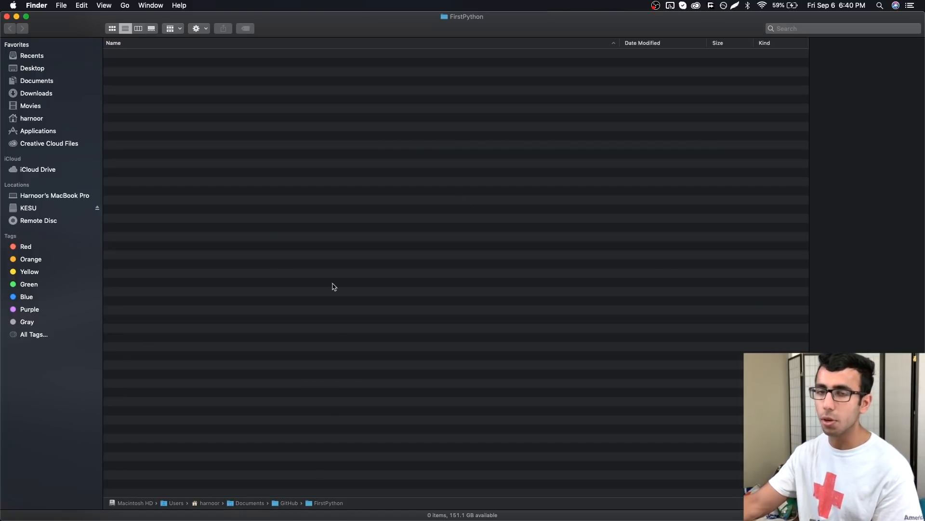
mouse_move(366, 314)
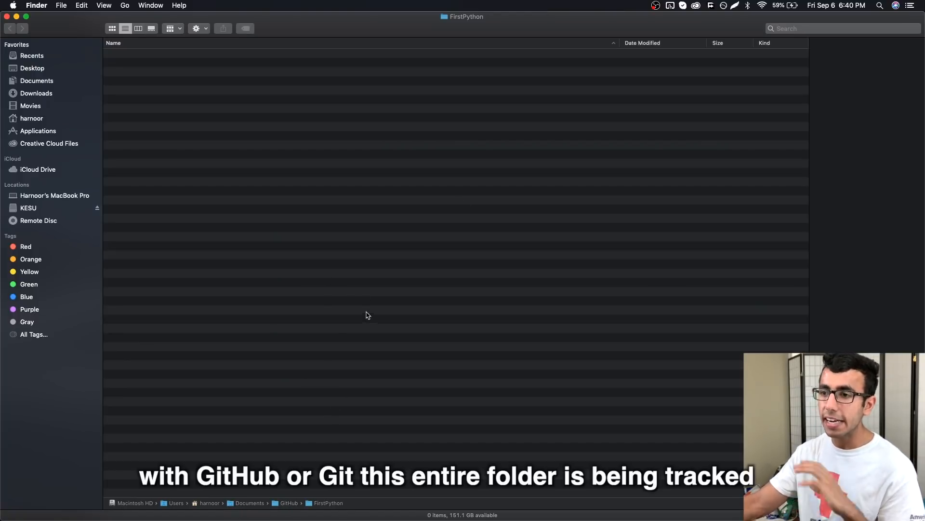
mouse_move(350, 131)
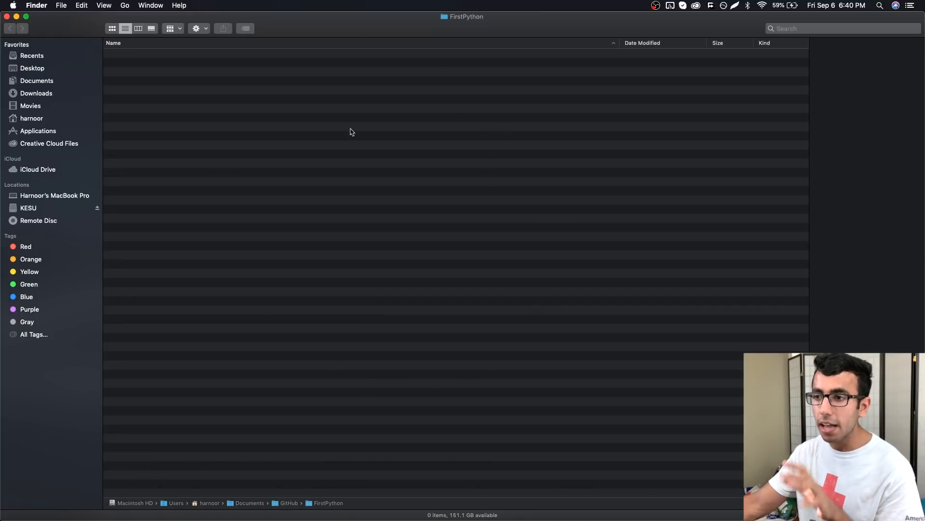
mouse_move(418, 373)
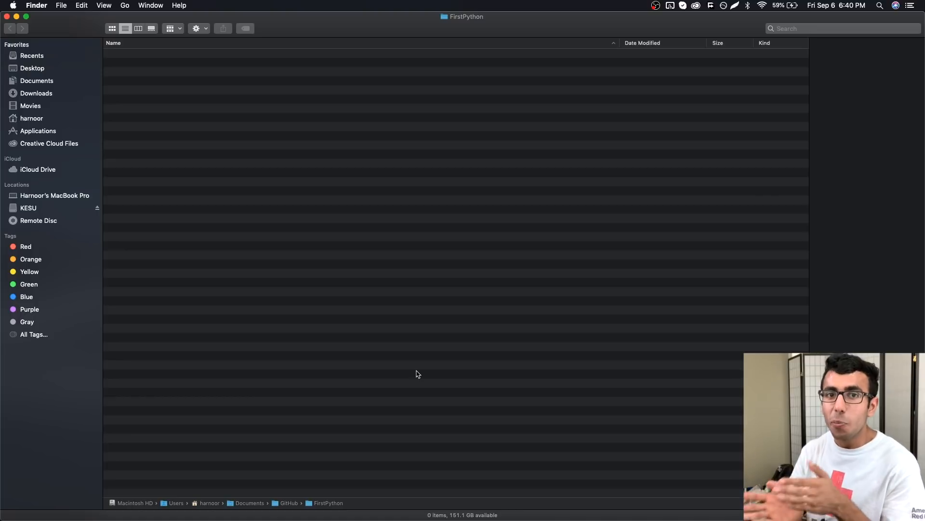
mouse_move(437, 163)
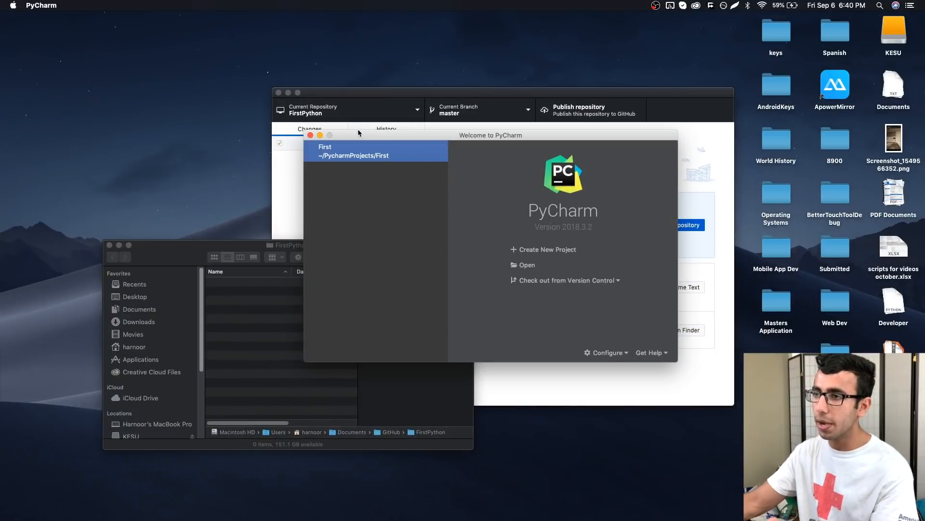
Create a PyCharm project at GitHub/FirstPython from the folder's existing sources
click(546, 249)
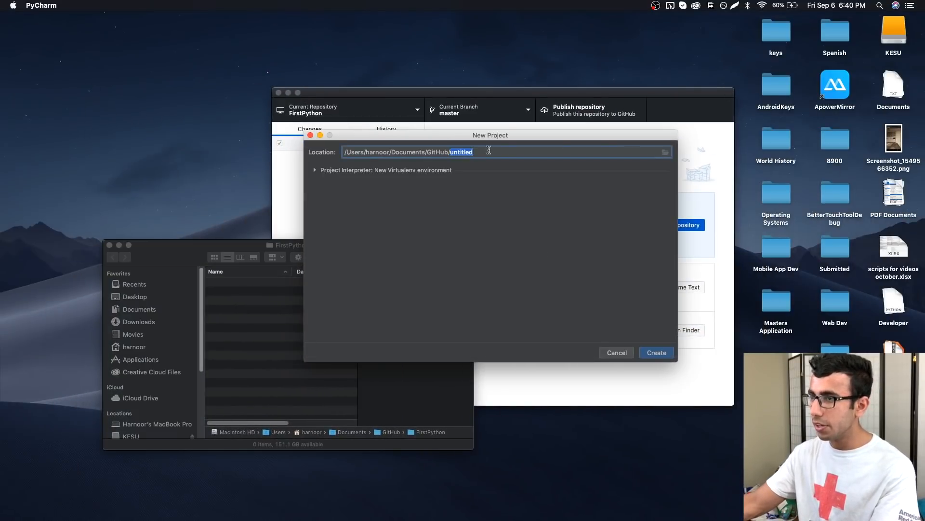
text(F)
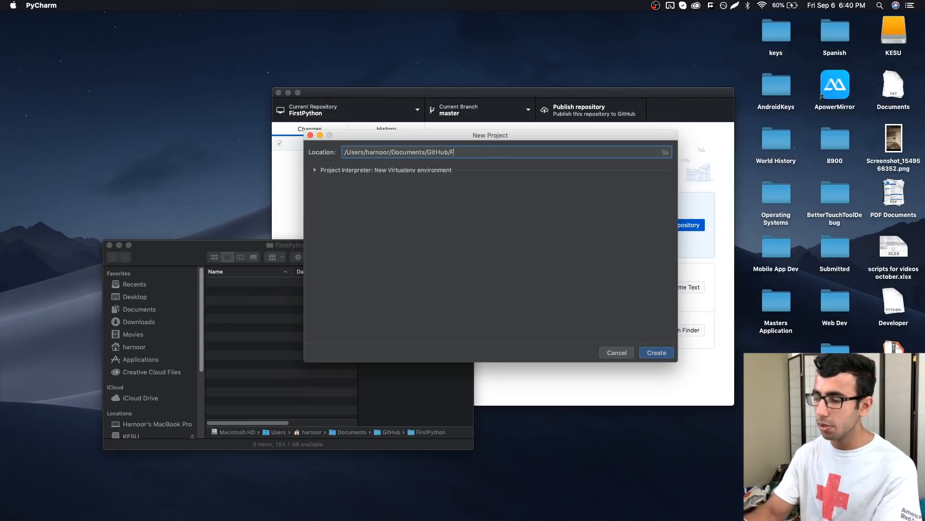
text(irstPython)
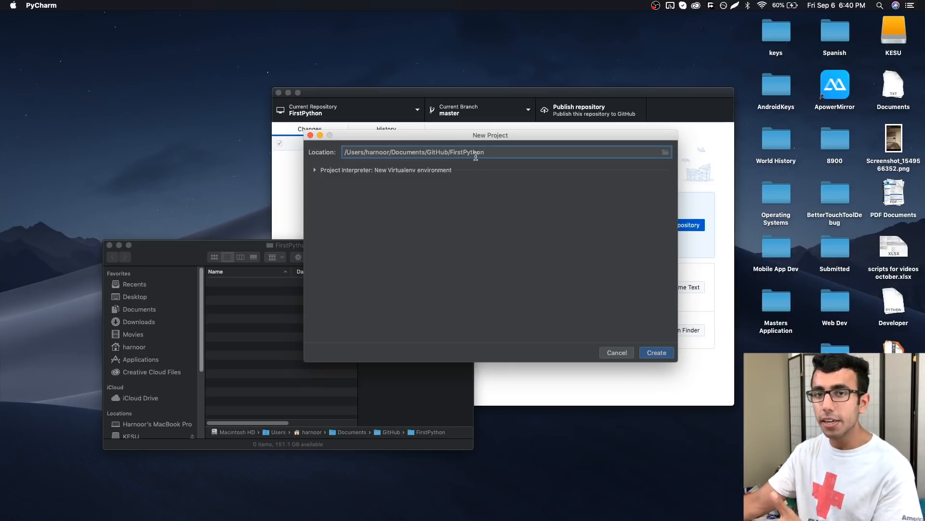
click(656, 352)
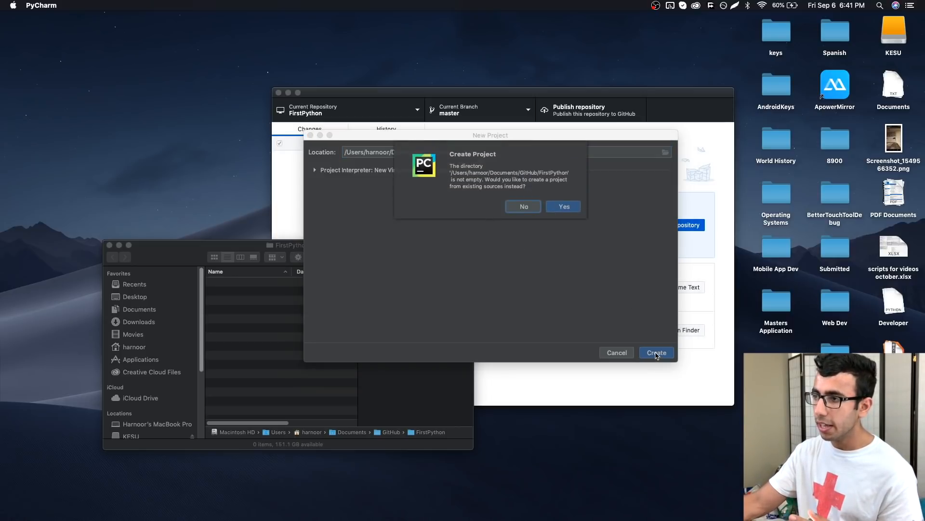
click(563, 206)
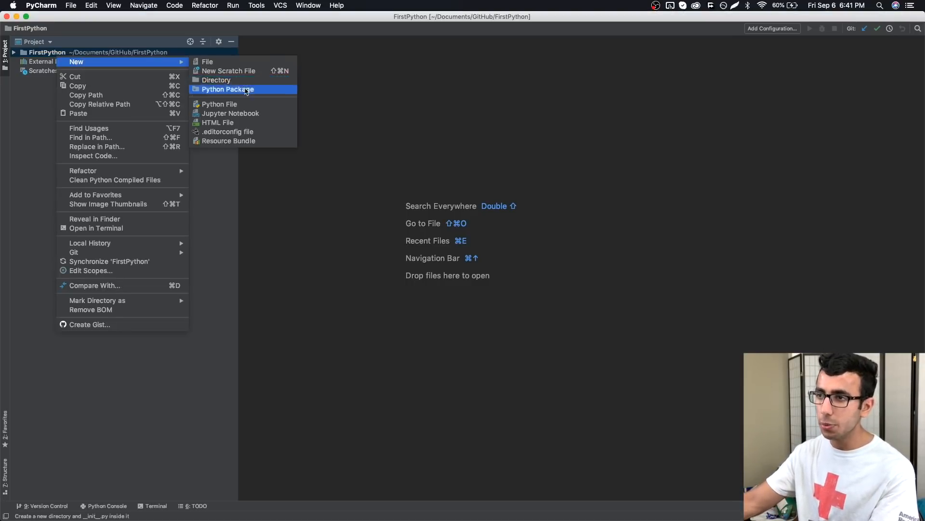
Add a new FirstProgram.py file to Git and type placeholder text into it
click(219, 104)
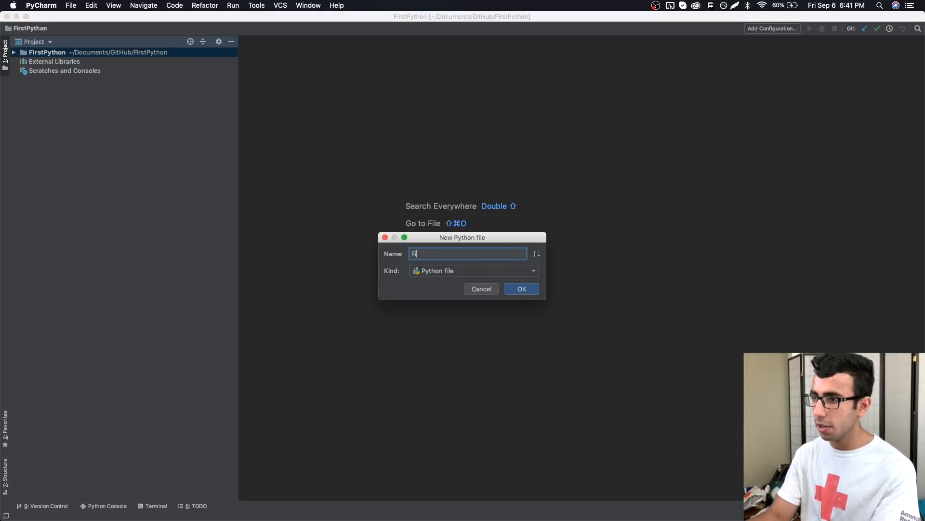
click(521, 289)
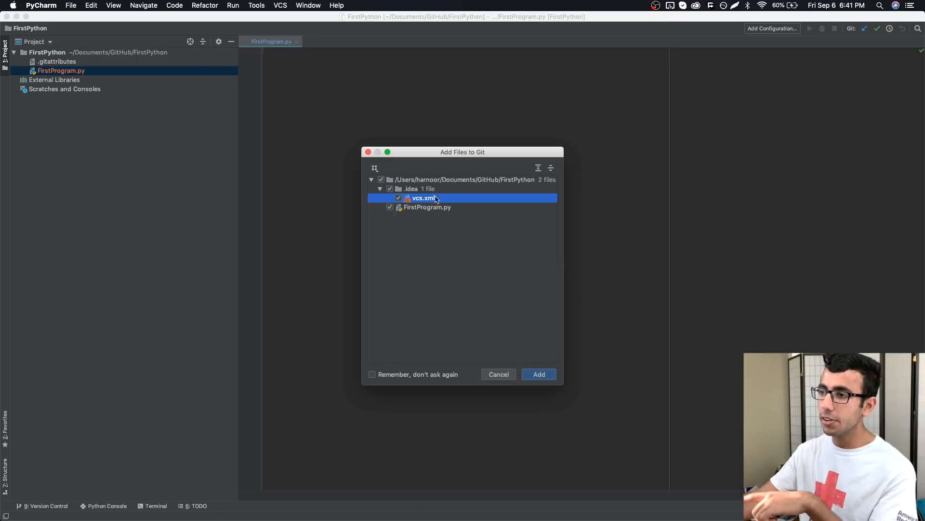
mouse_move(489, 270)
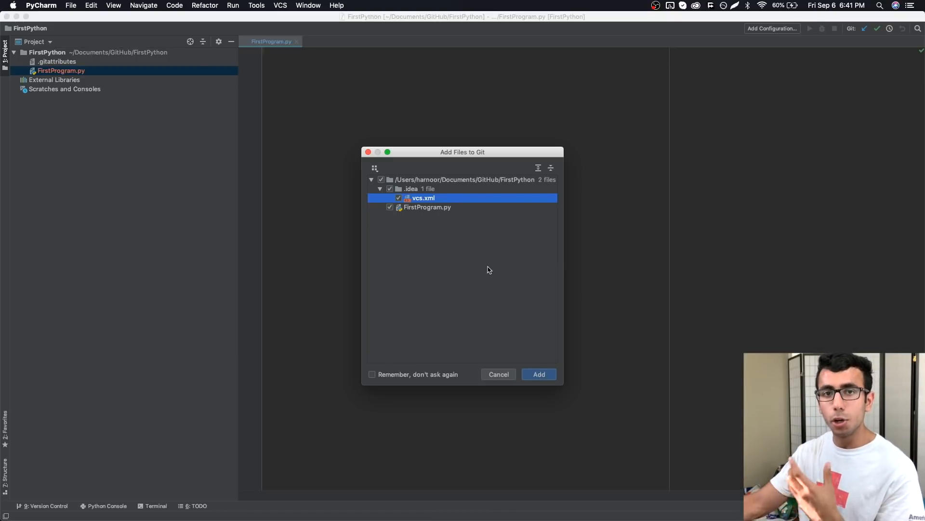
click(538, 374)
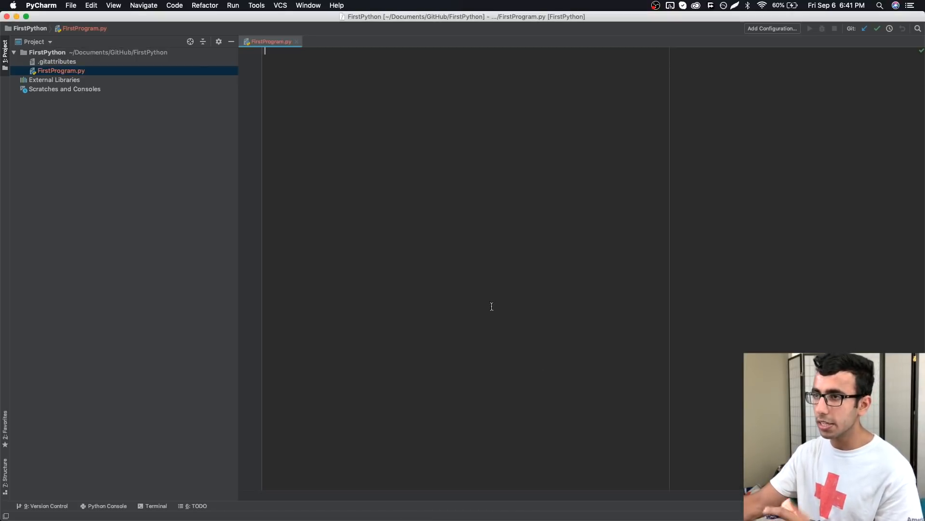
text(asfdklfals;fkl;)
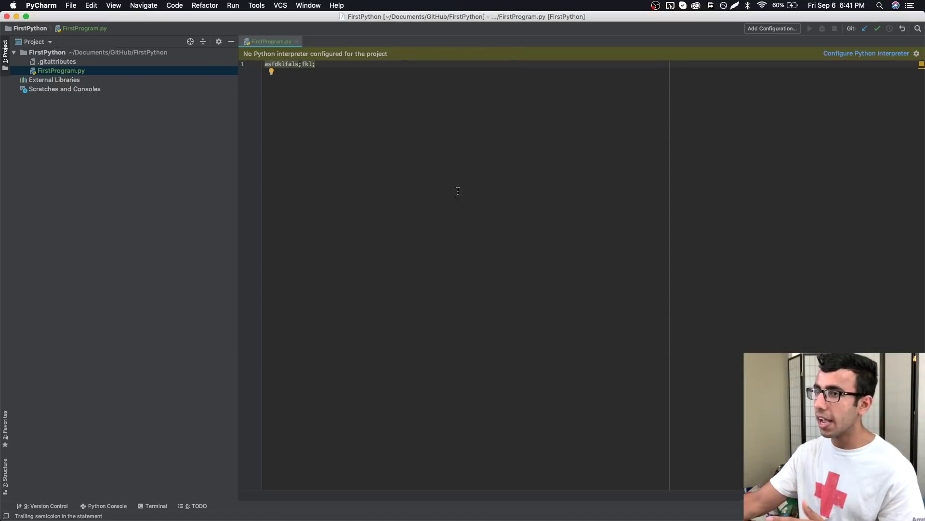
mouse_move(431, 79)
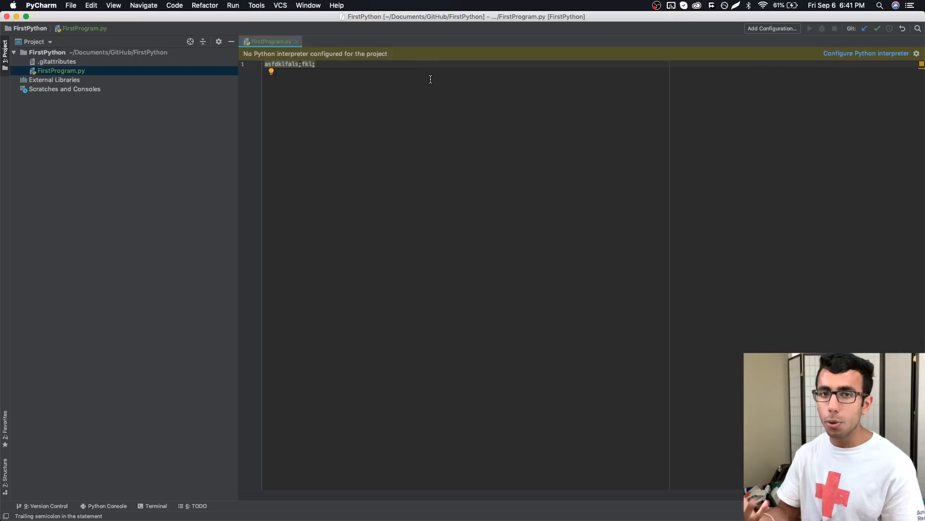
Set the project interpreter to Python 3.6, add more placeholder text, and select FirstProgram.py
click(866, 53)
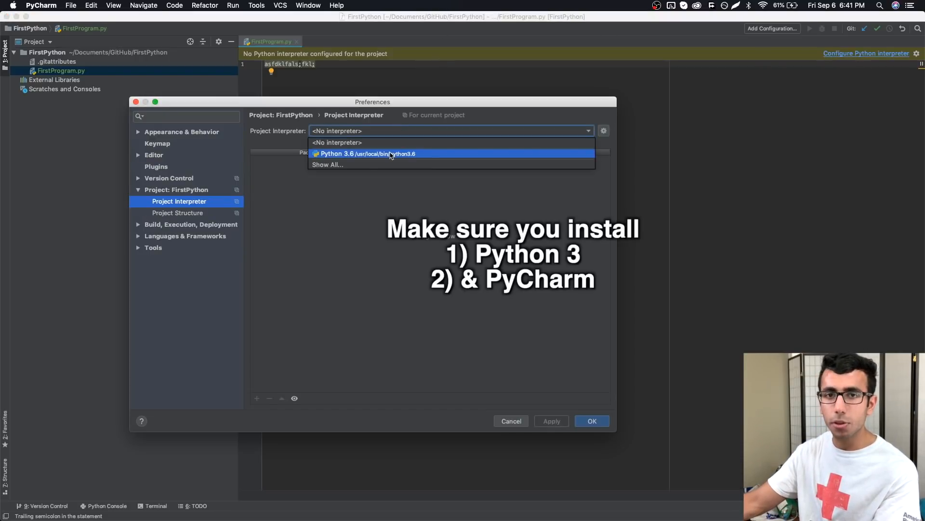
click(366, 153)
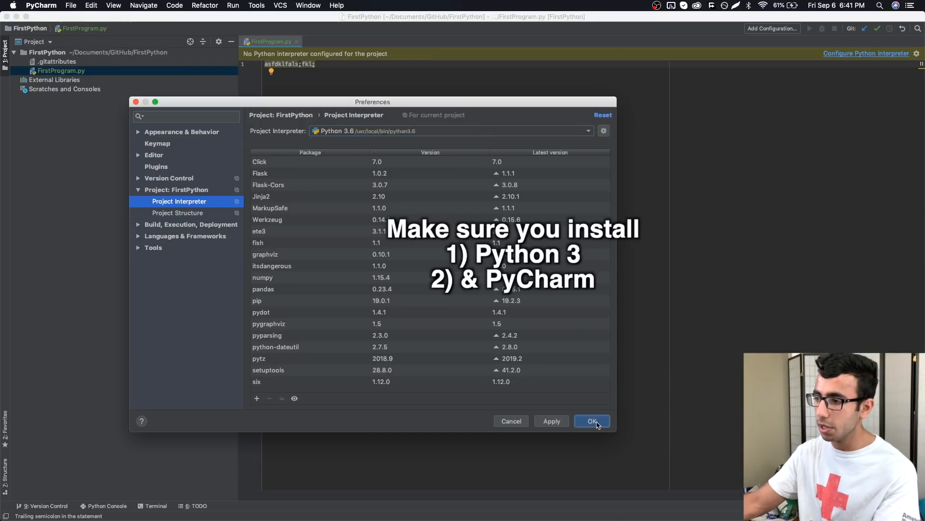
click(591, 421)
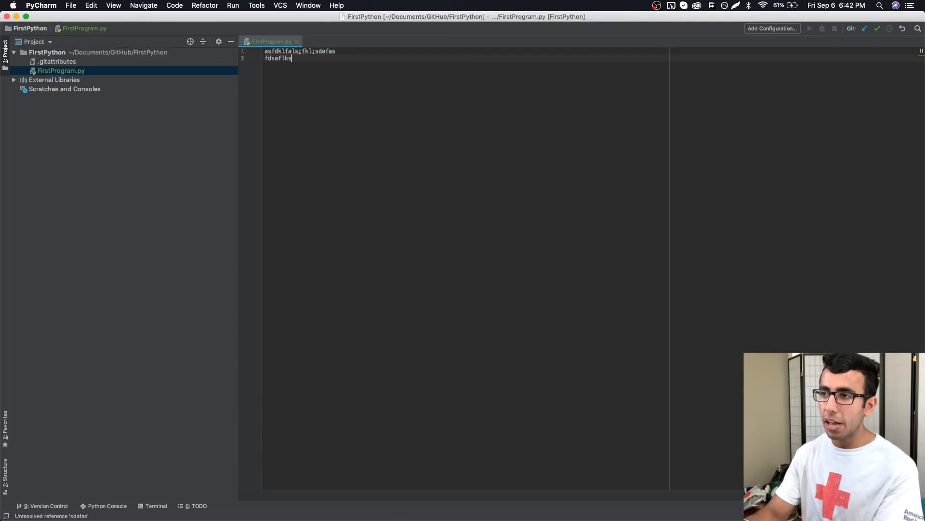
text(afldks;a)
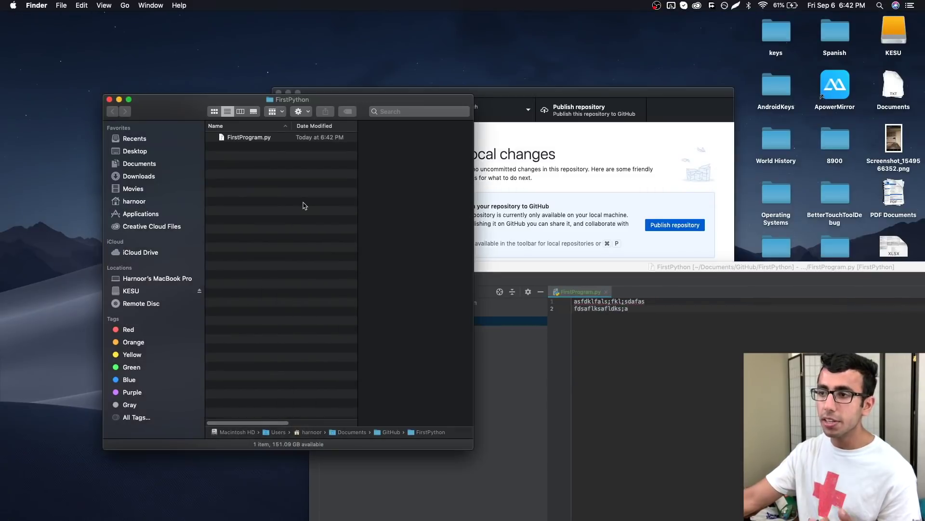
mouse_move(240, 140)
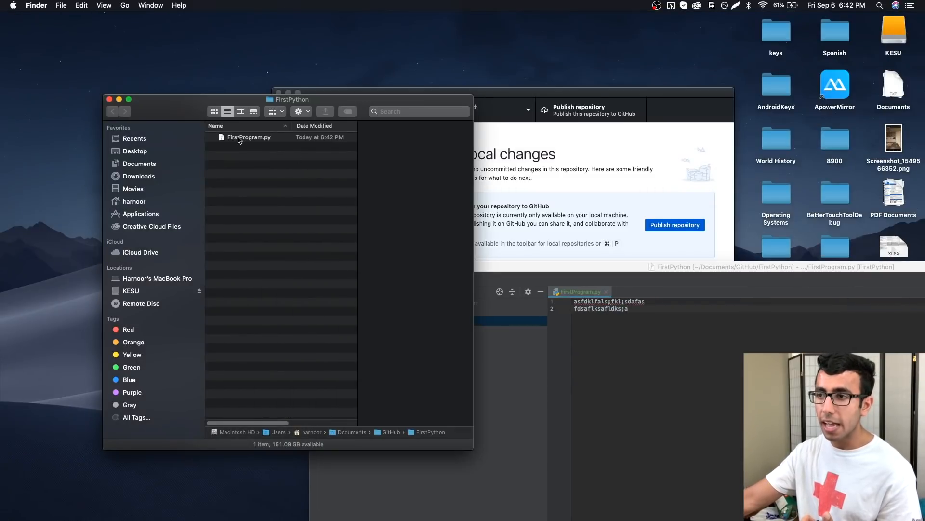
click(248, 137)
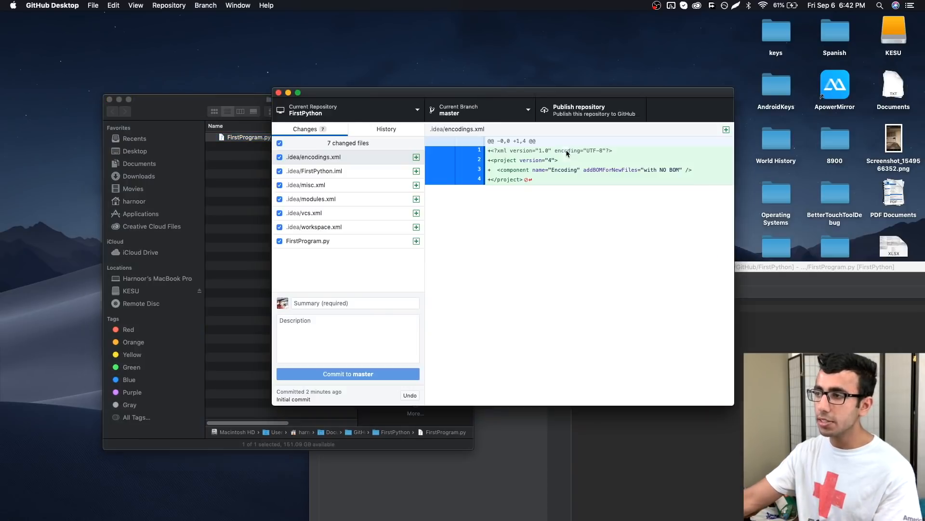
Commit all seven changed files to master with the summary 'version1'
click(354, 303)
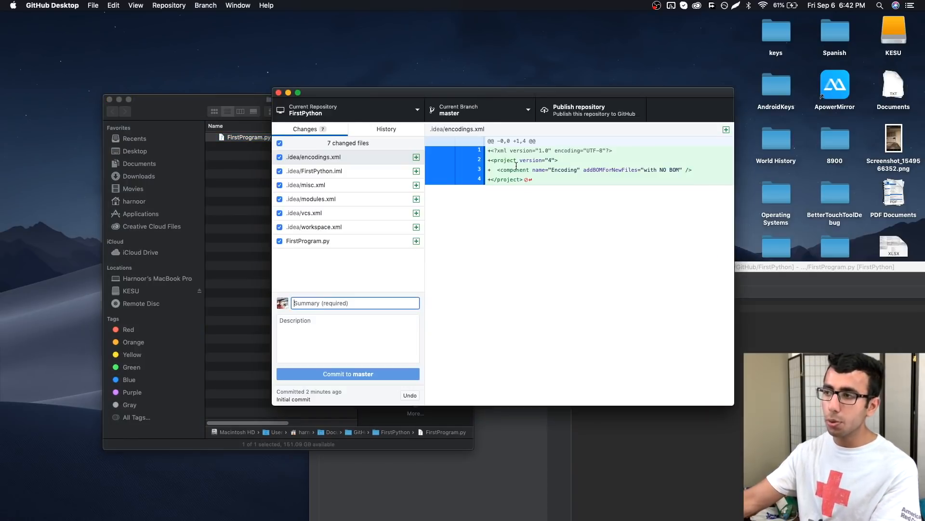
text(v)
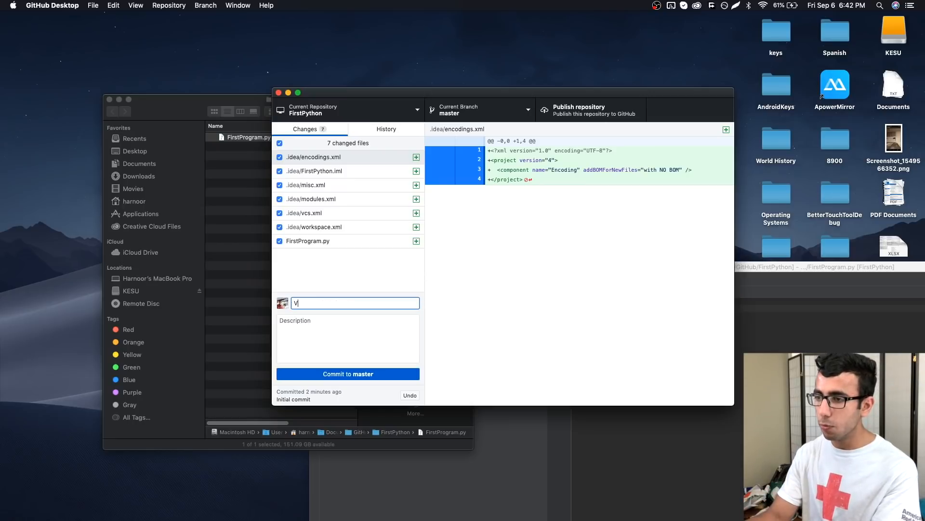
text(ersion)
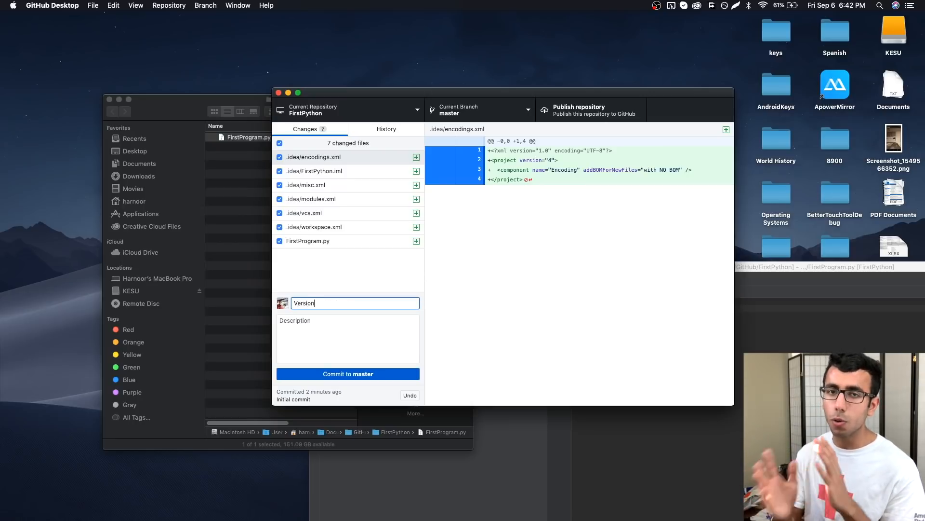
text(1)
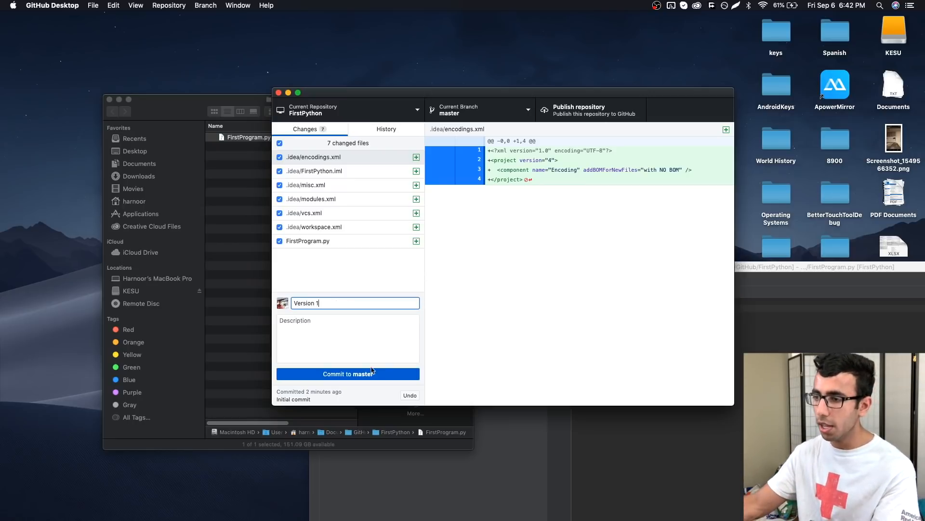
click(348, 374)
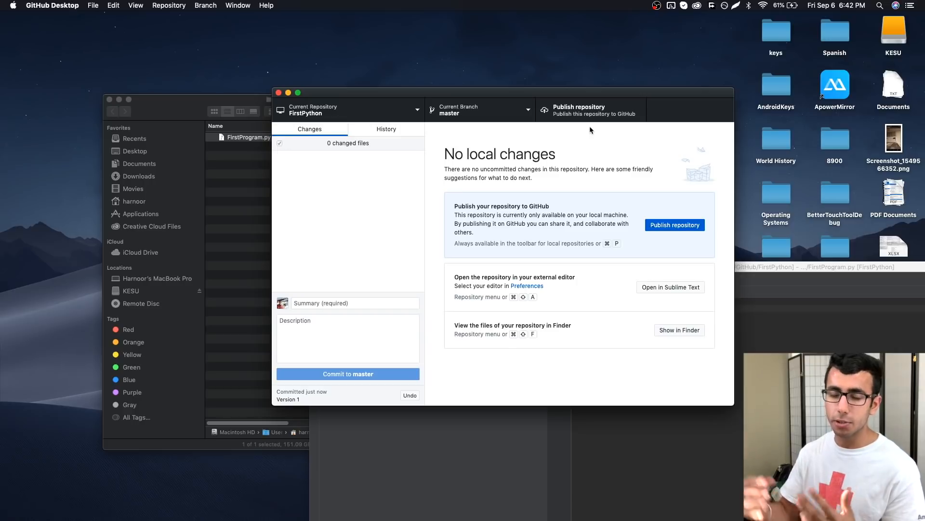
mouse_move(870, 347)
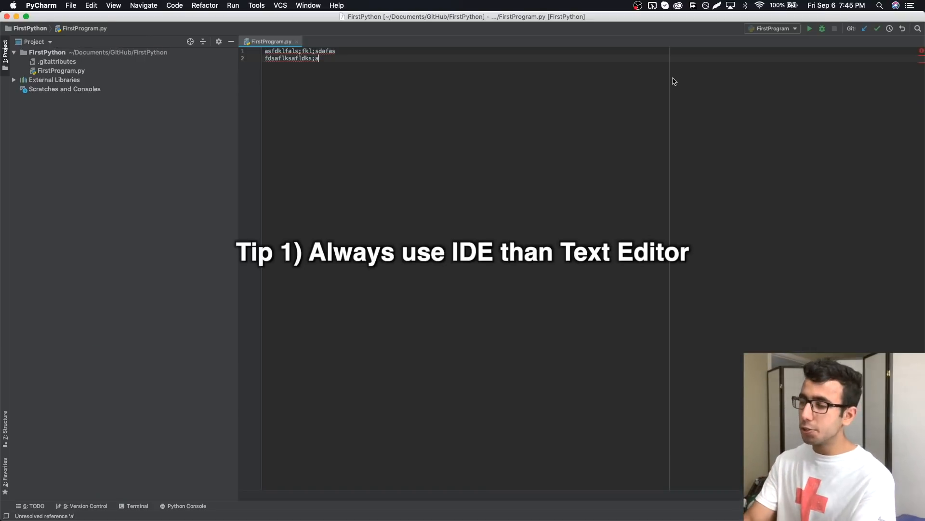
Clear FirstProgram.py's placeholder text and begin typing the string "Hello, "
key(cmd+space)
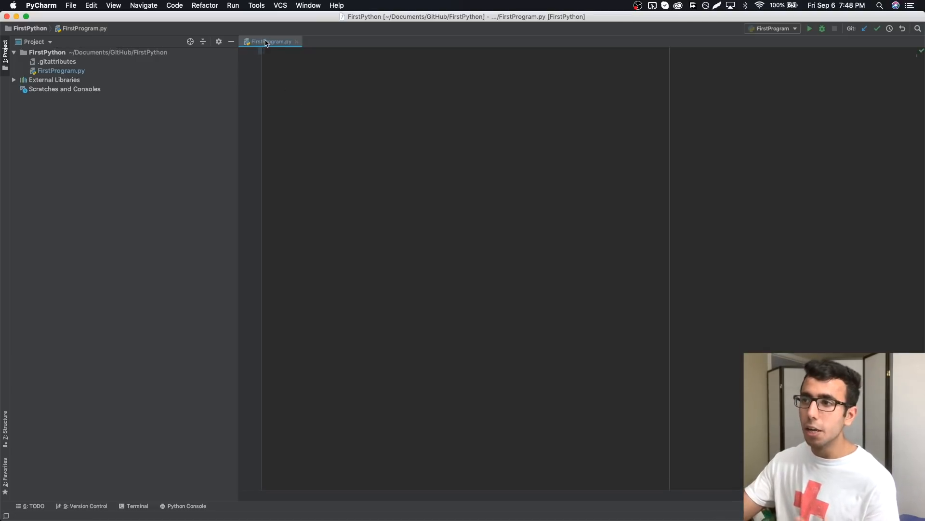
mouse_move(272, 42)
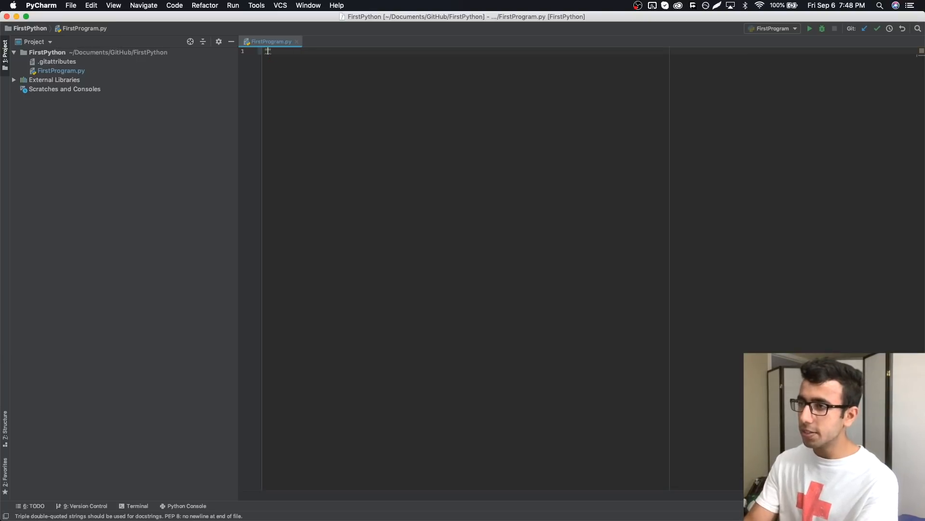
text("Hello, ")
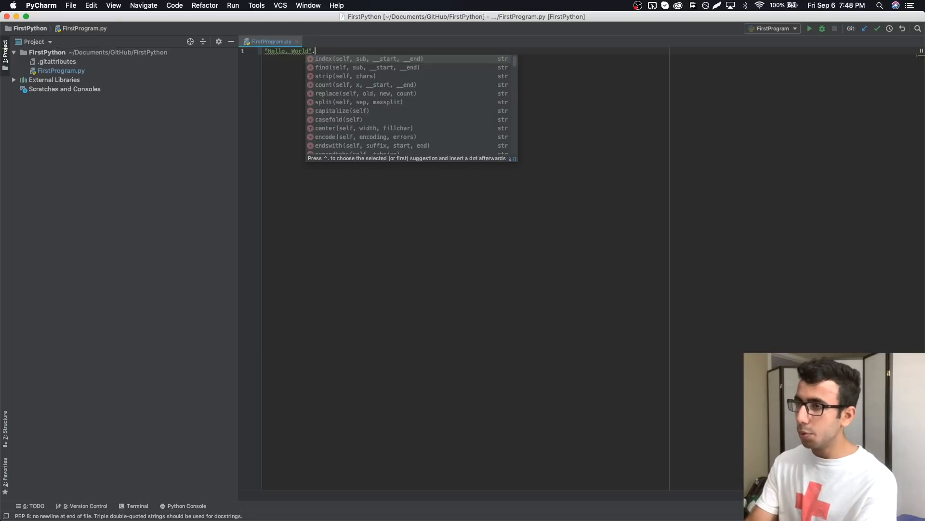
Wrap "Hello, World" in print() via the .pr postfix completion
text(pr)
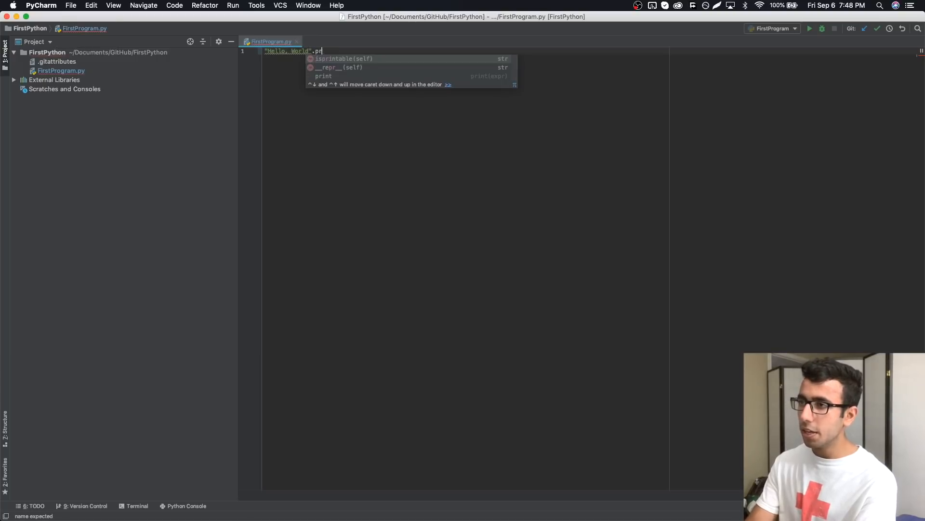
click(324, 76)
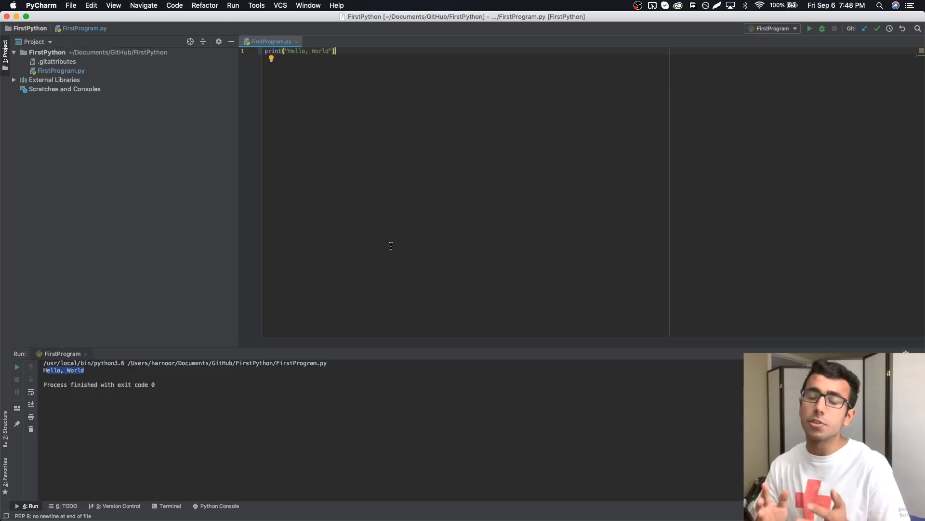
mouse_move(381, 219)
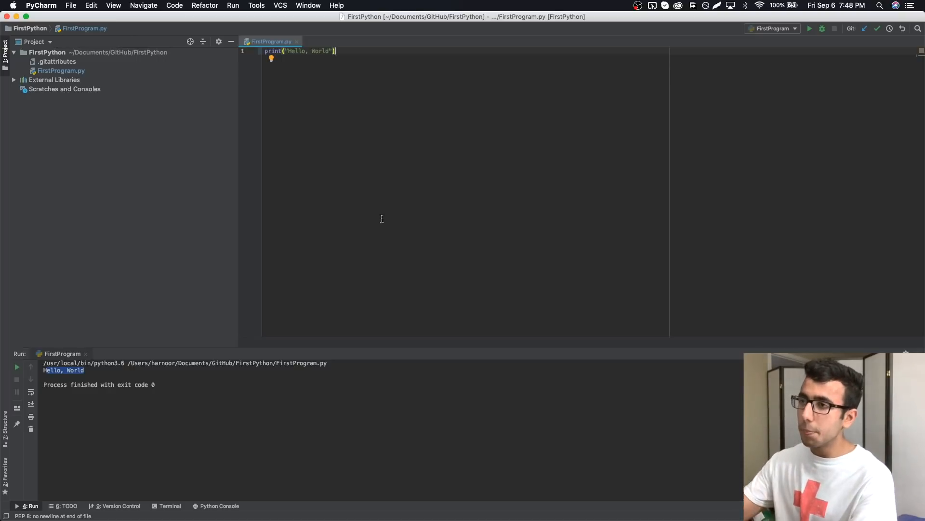
mouse_move(342, 139)
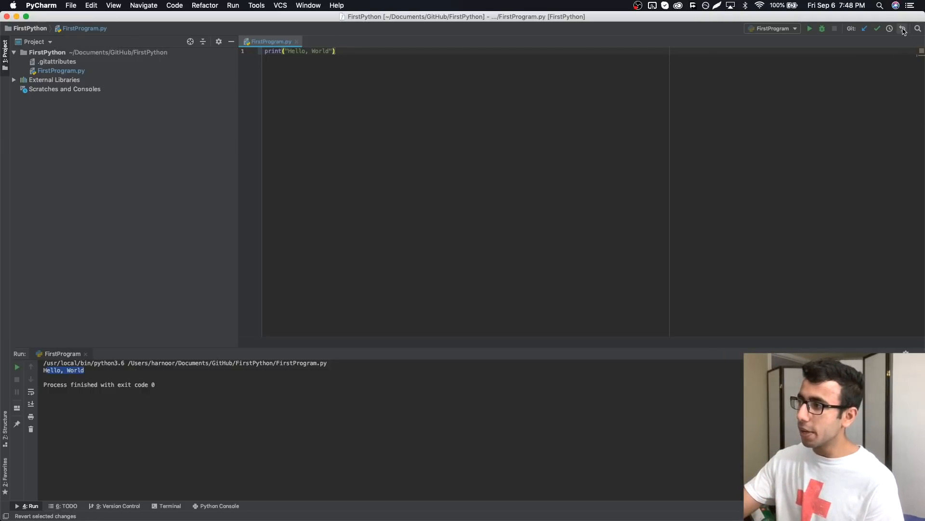
Show the diff of FirstProgram.py's print line against its committed placeholder lines
click(902, 28)
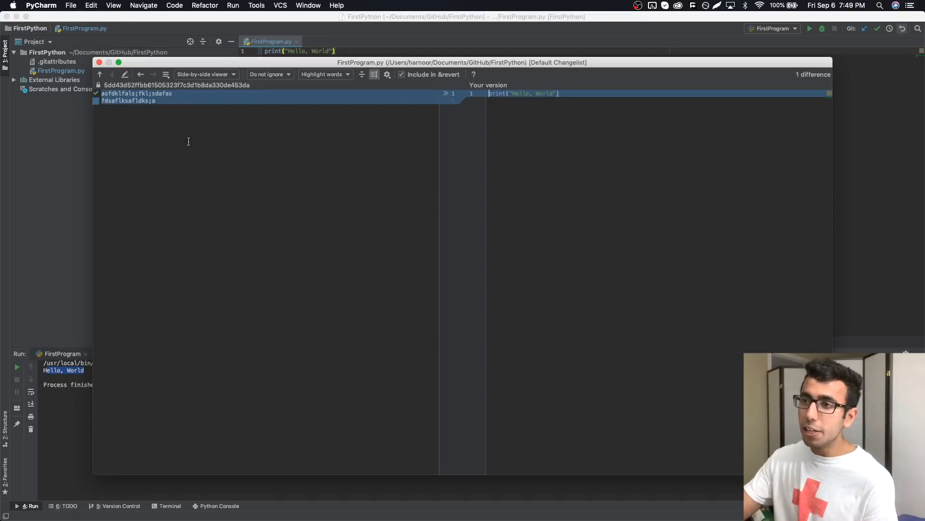
mouse_move(514, 133)
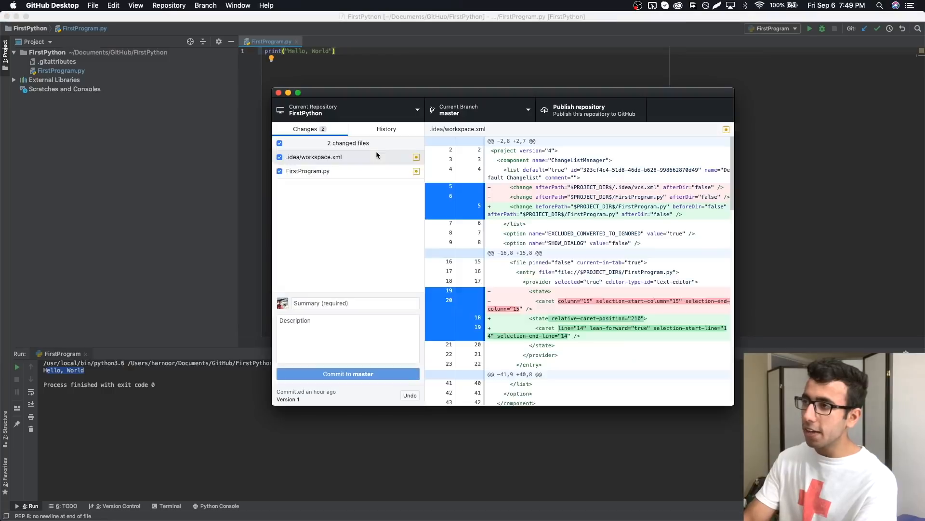
Enter a version name ('Vers…') in GitHub Desktop's commit Summary field
text(Vers)
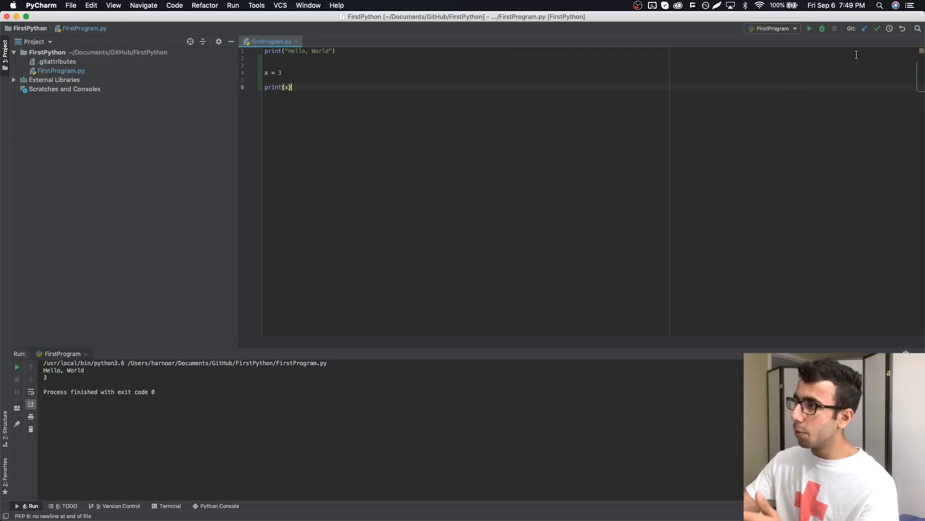
Compare the new x = 3 and print(x) lines with the last commit, then roll them back
click(901, 29)
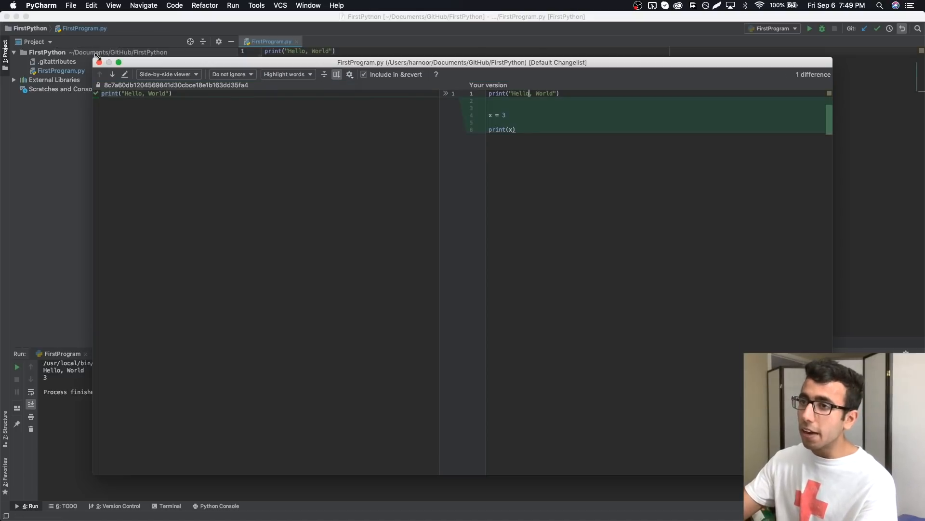
click(98, 63)
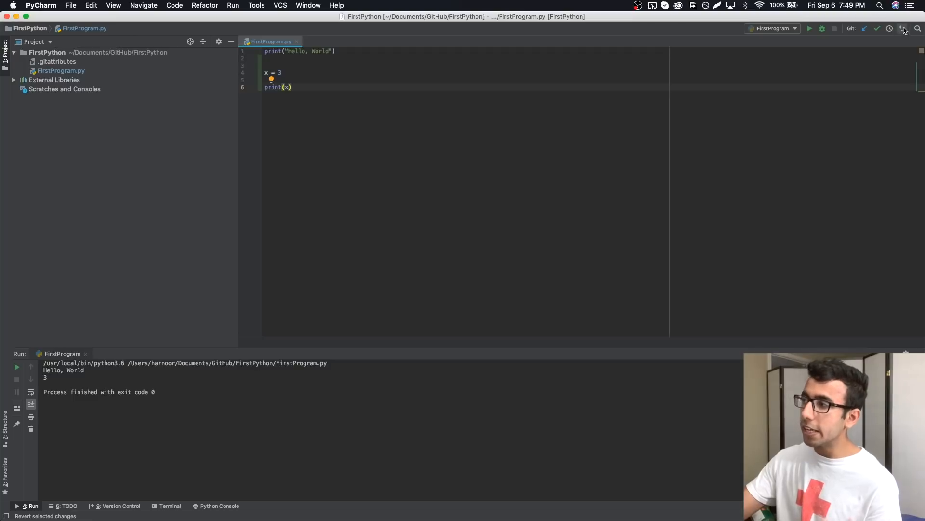
mouse_move(903, 28)
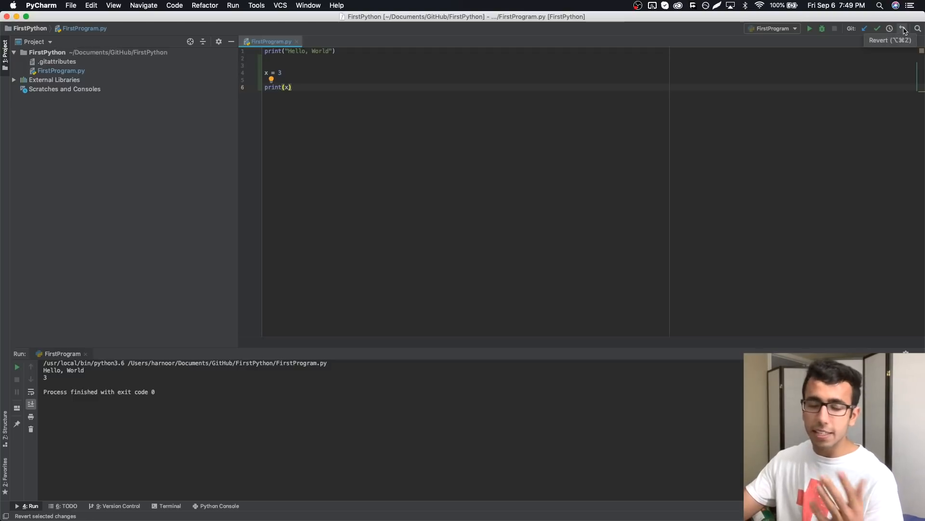
mouse_move(892, 28)
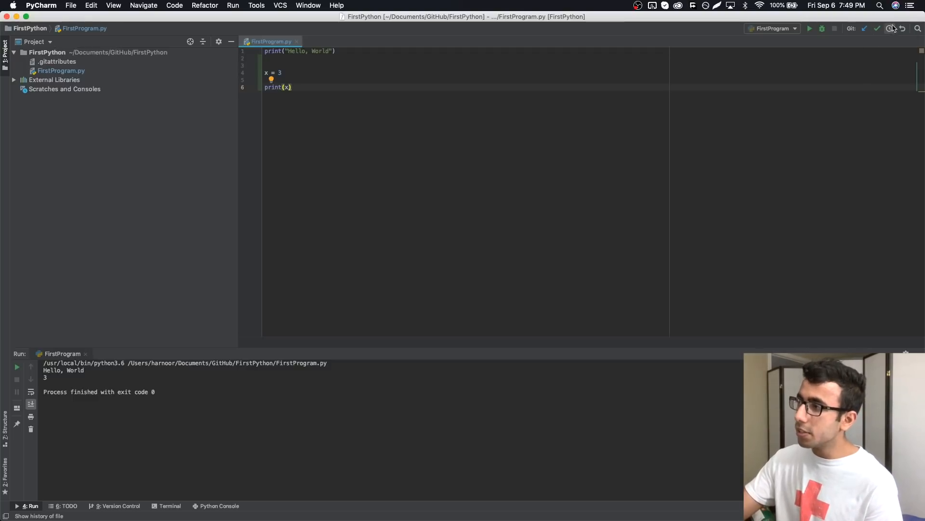
click(890, 28)
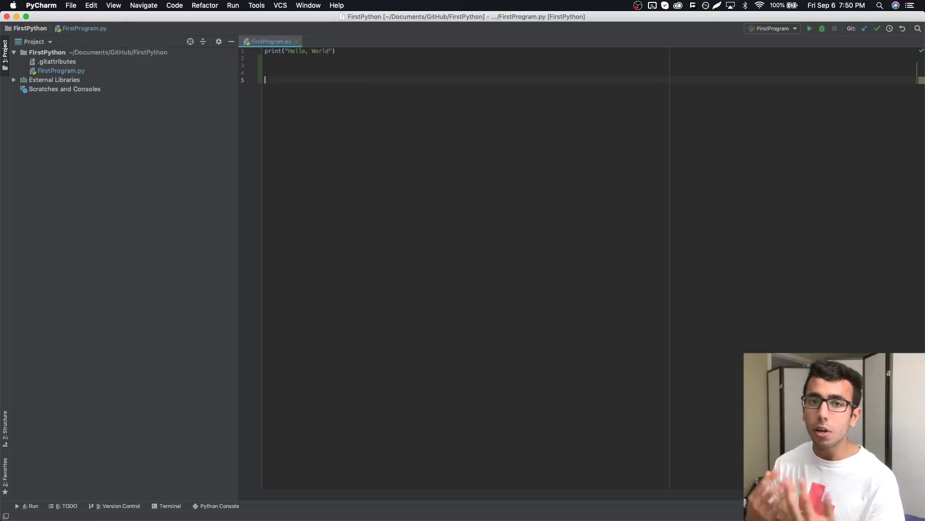
Add a math.round(4.6) call and fix its unresolved reference by importing math
text(math.round()
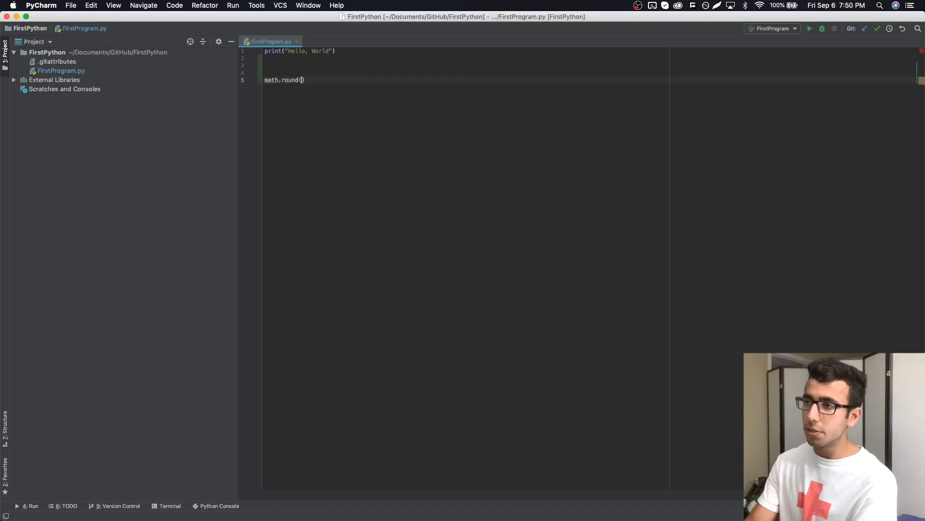
text(4.6)
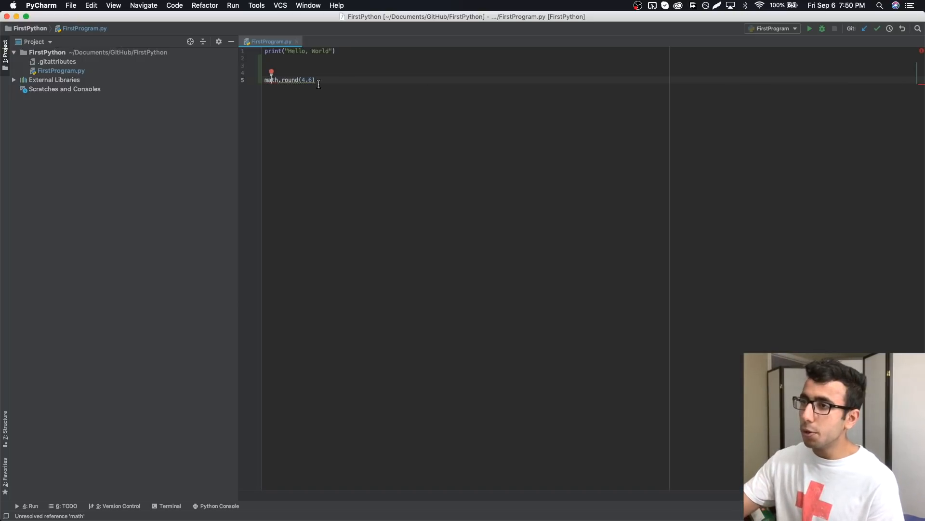
click(271, 80)
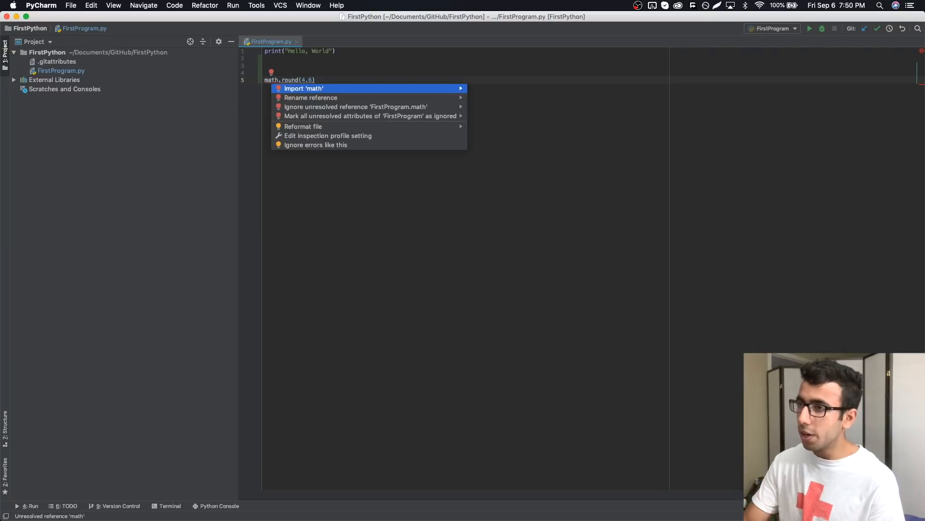
click(303, 88)
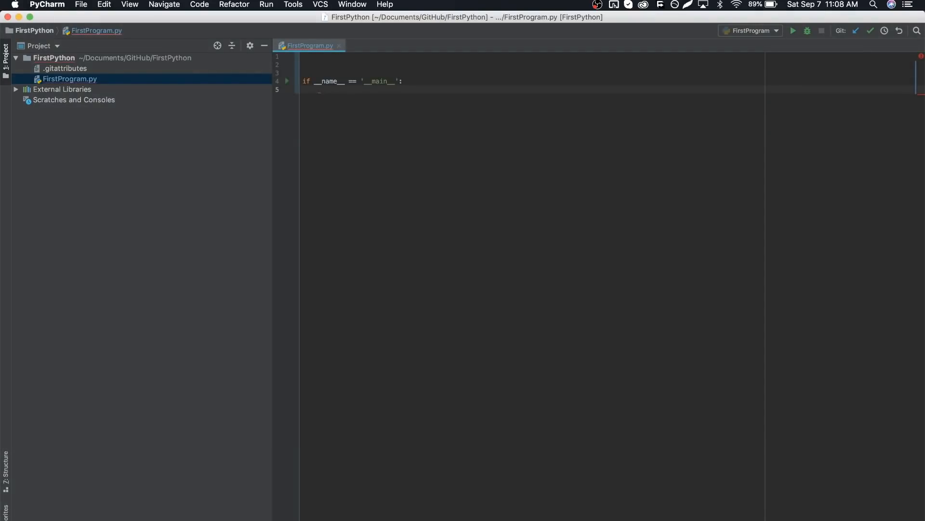
Start a print( call inside the if __name__ == '__main__': block
text(print()
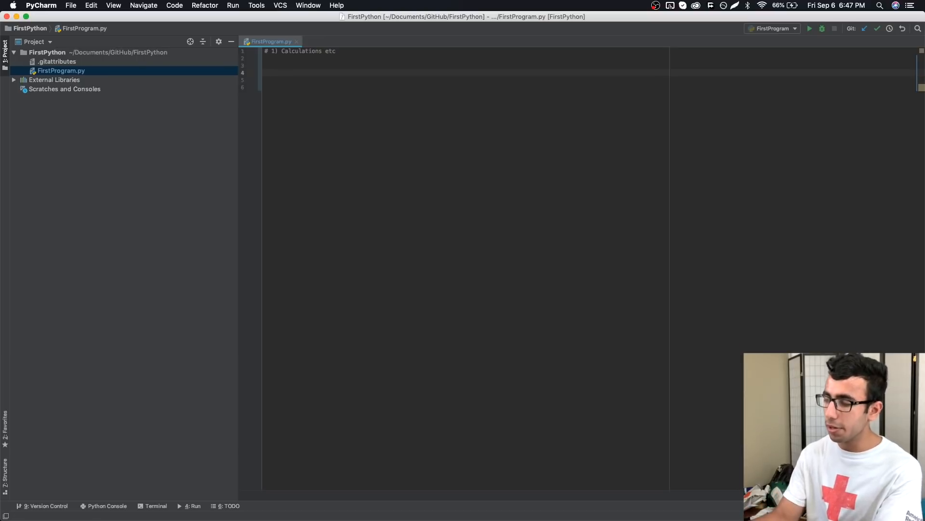
Write x = 1, y = 3, result = x/y and print(result) below the calculations comment
text(x =)
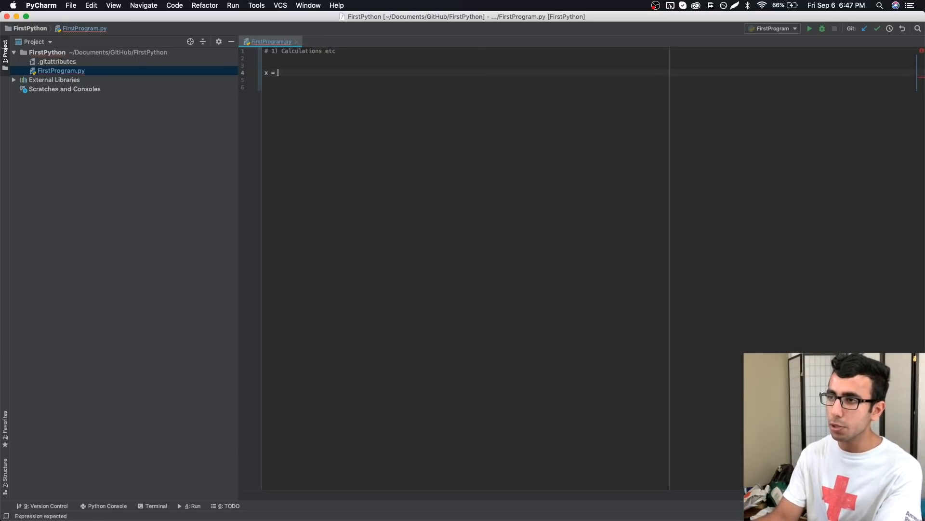
text(1)
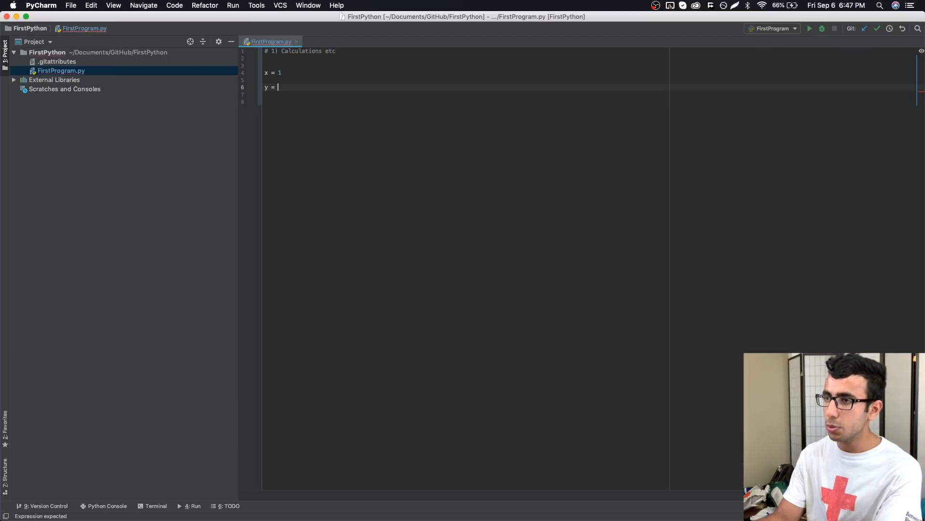
text(3)
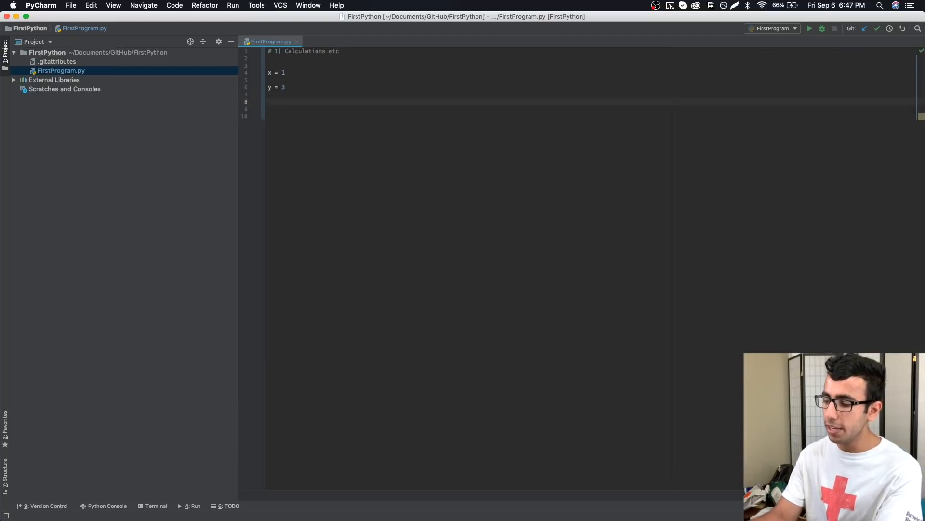
text(result =)
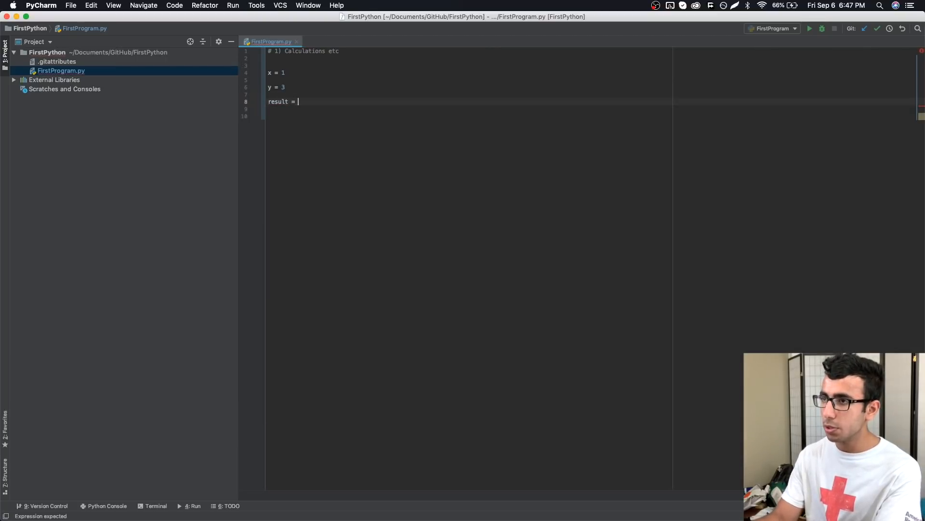
text(x/y)
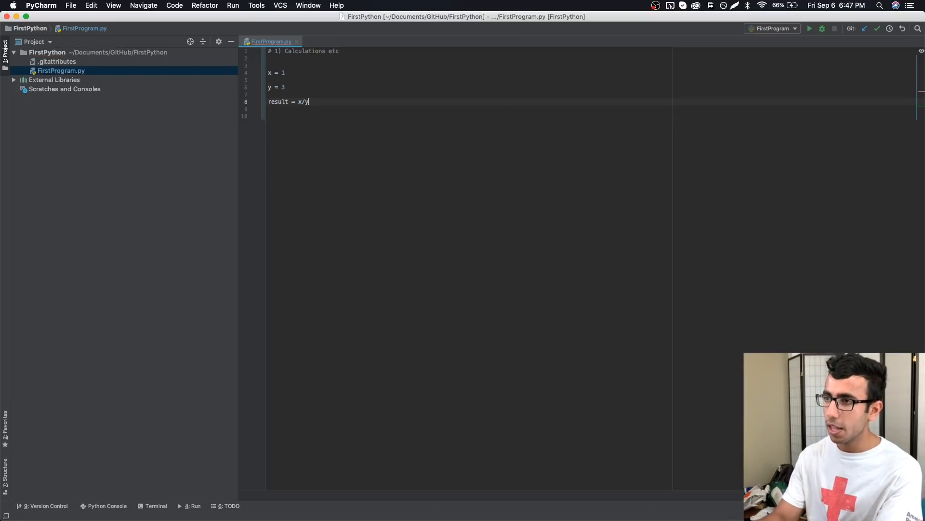
text(print(result)
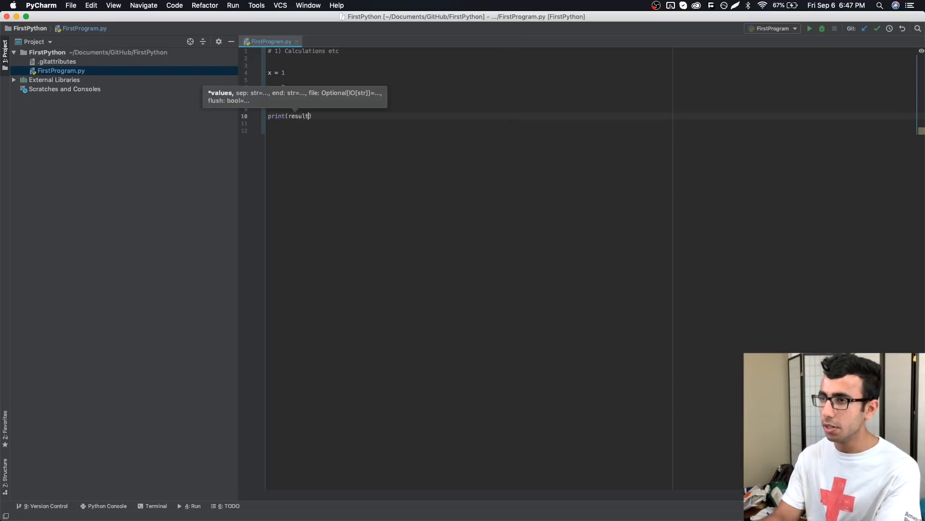
Run the script (prints 0.3333…), then set y to 0 and rerun, raising ZeroDivisionError
right_click(413, 177)
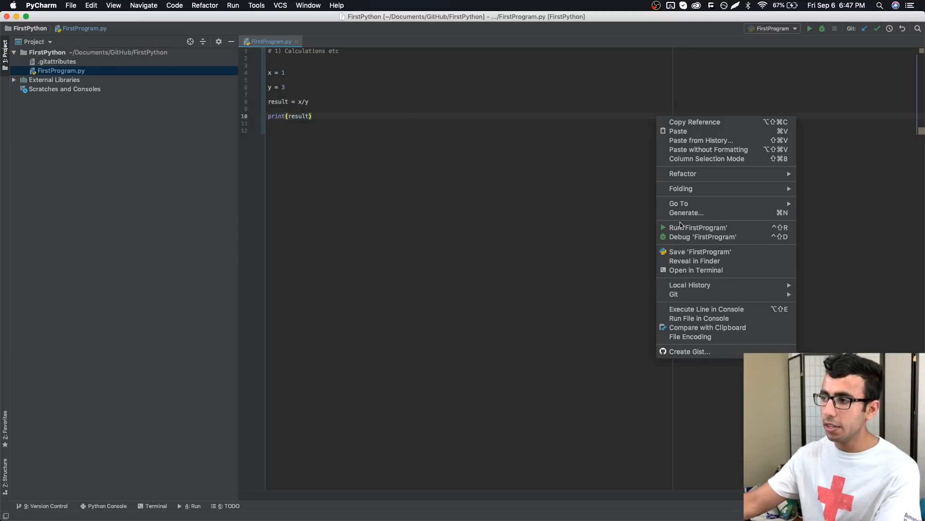
click(697, 227)
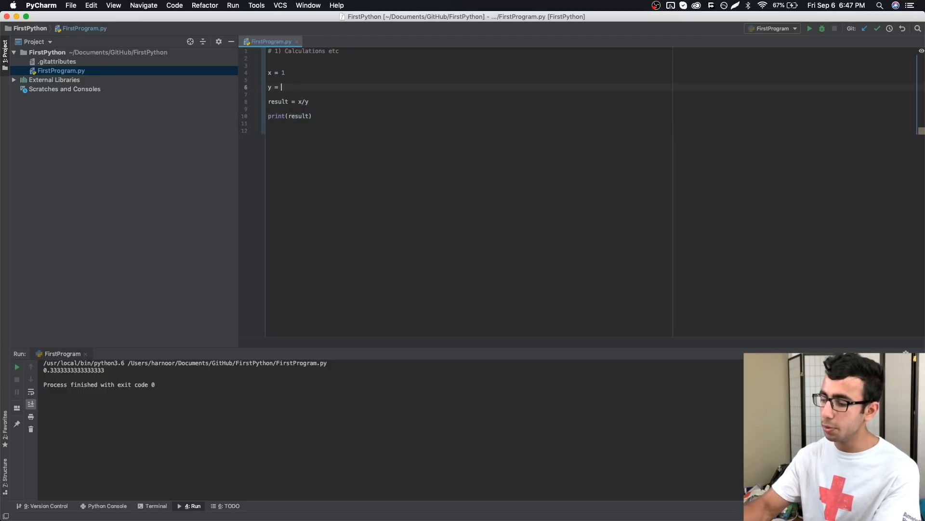
text(0)
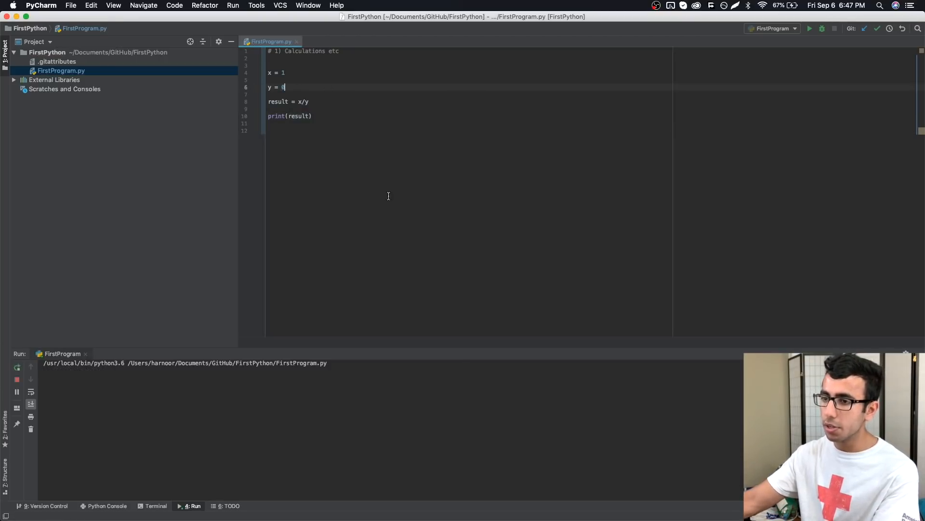
click(810, 28)
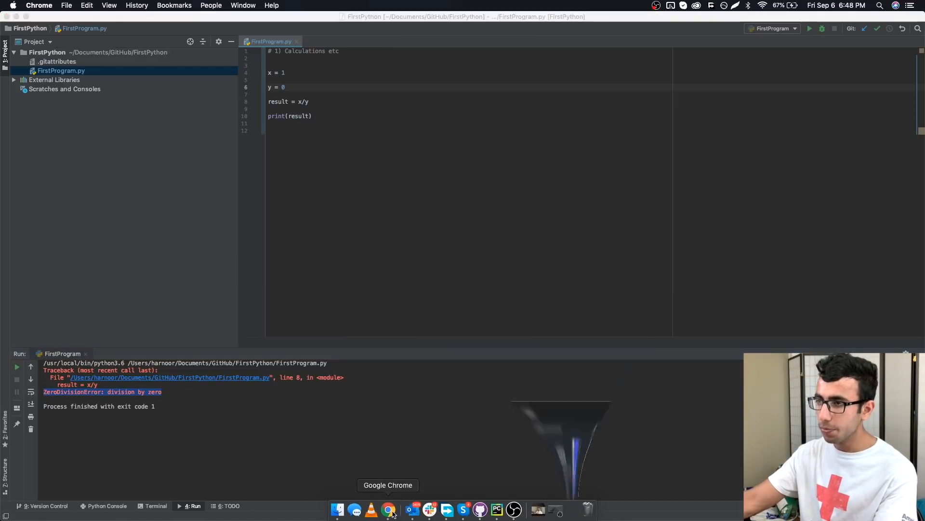
Open and scroll the Stack Overflow question about ZeroDivisionError from Google's results
click(388, 509)
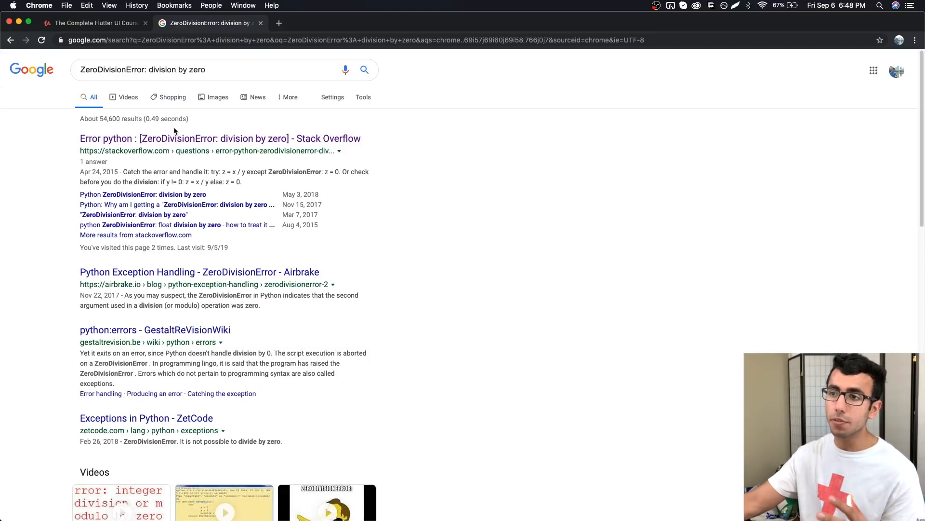
click(220, 138)
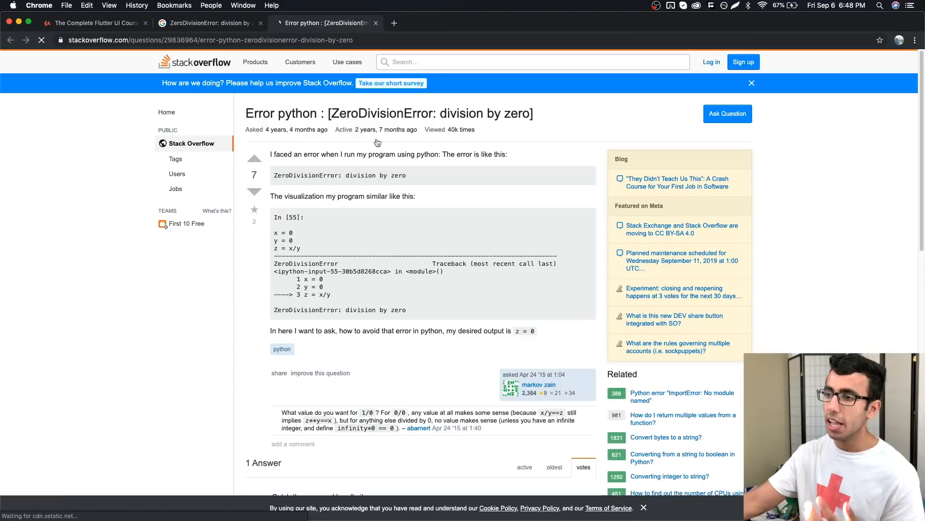
scroll(down, 3)
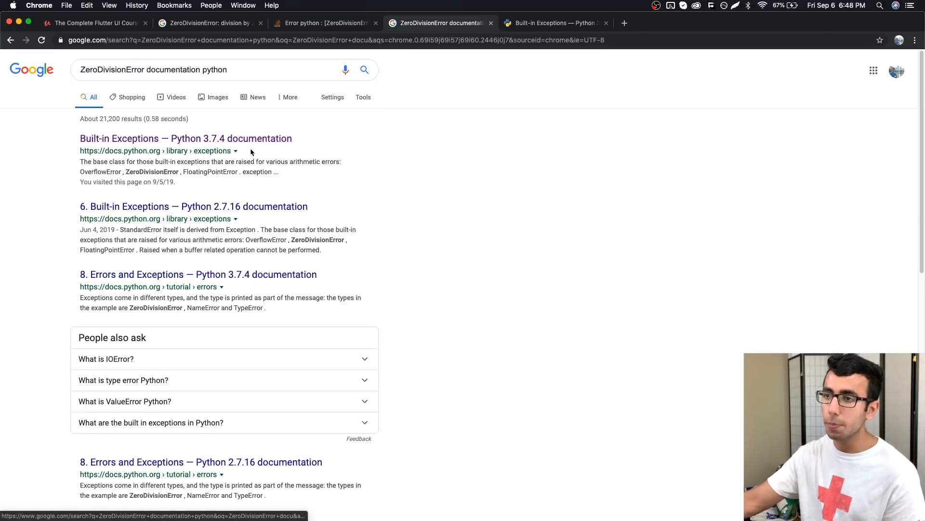
Read the ZeroDivisionError entry in Python's Built-in Exceptions documentation
click(554, 23)
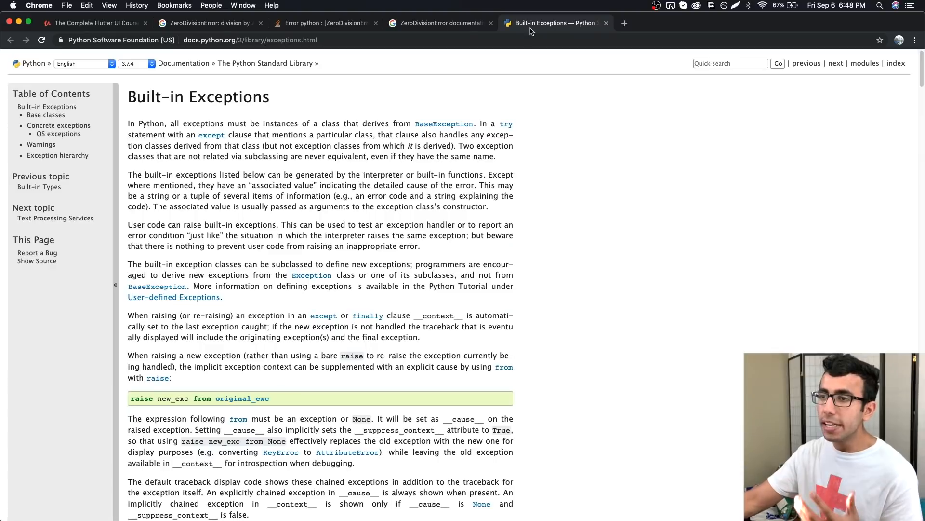
mouse_move(480, 155)
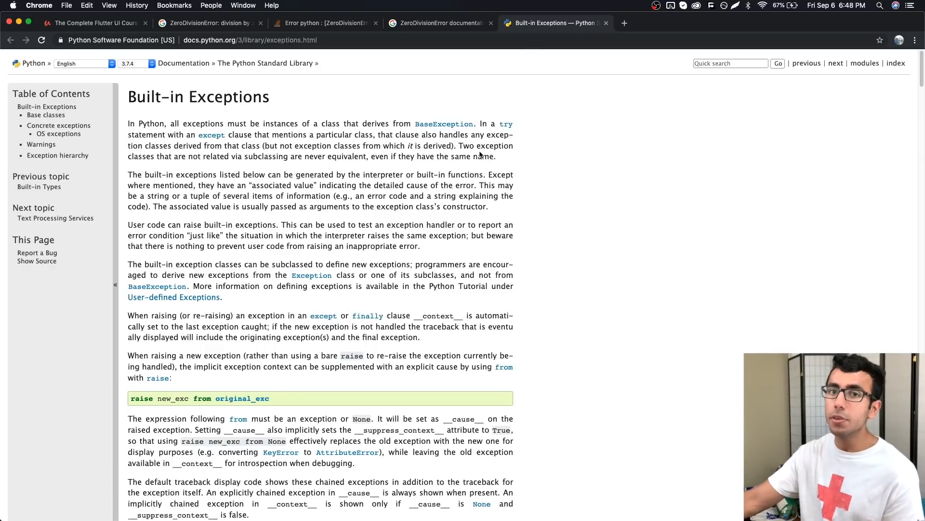
mouse_move(447, 168)
text(ZeroDivisionError)
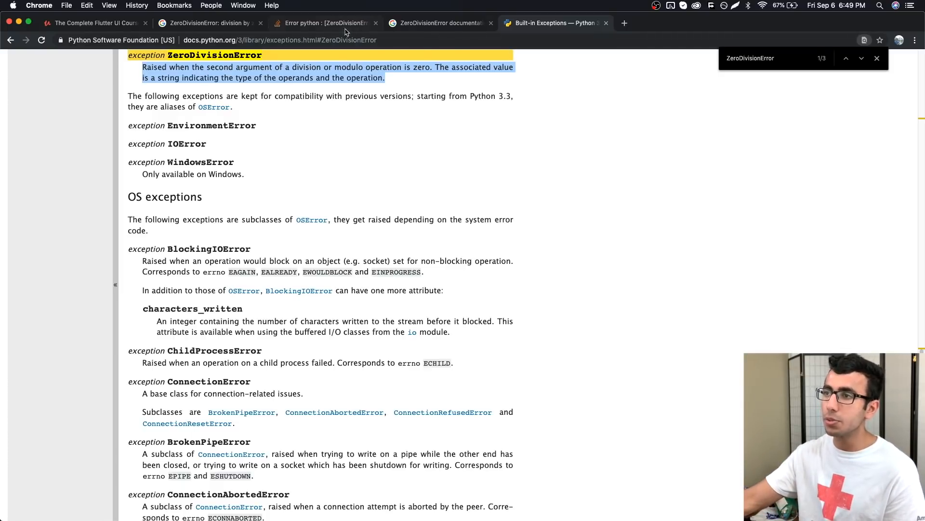
click(324, 23)
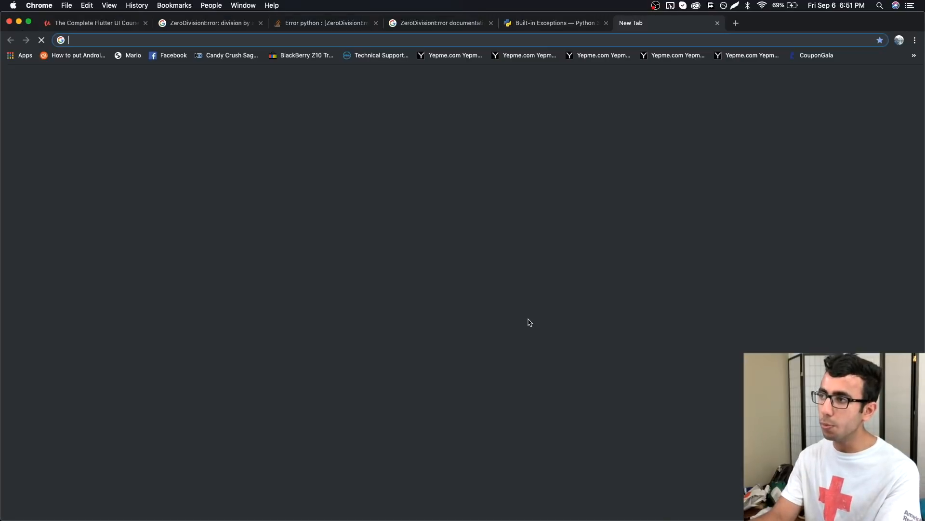
Search 'python beginner level project' and open Knight Lab's five mini Python projects article
text(pytoh)
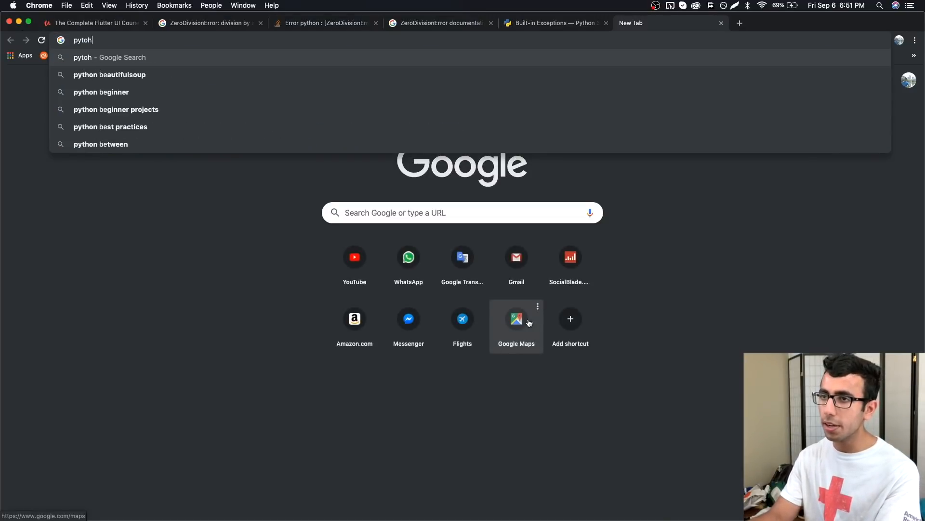
text(python beginner level project)
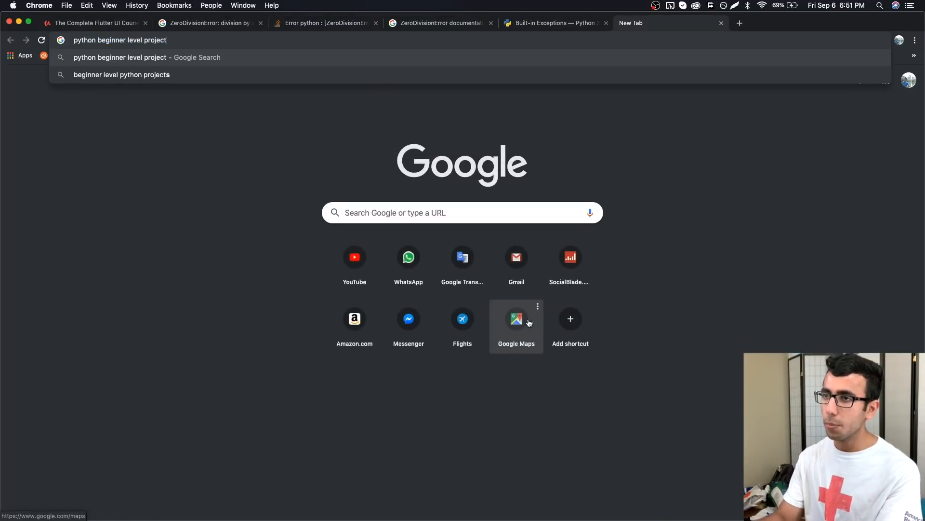
key(Return)
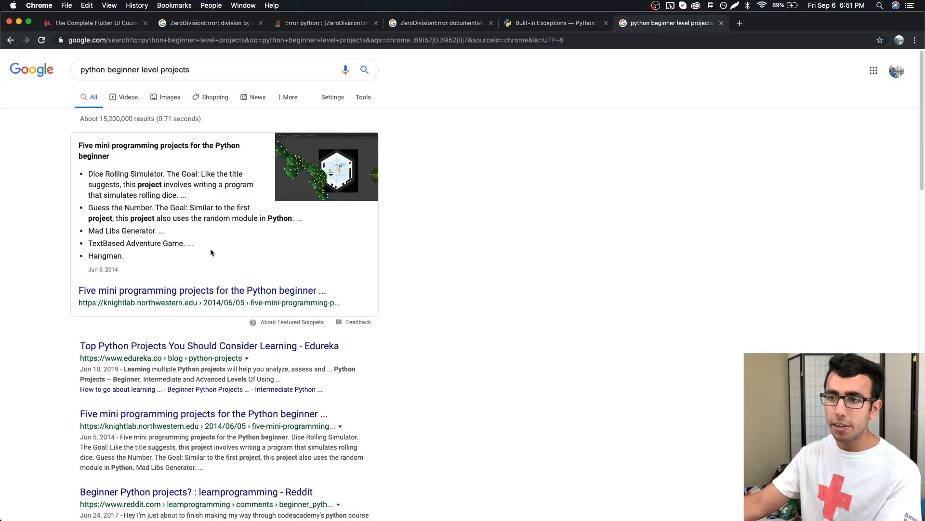
click(740, 23)
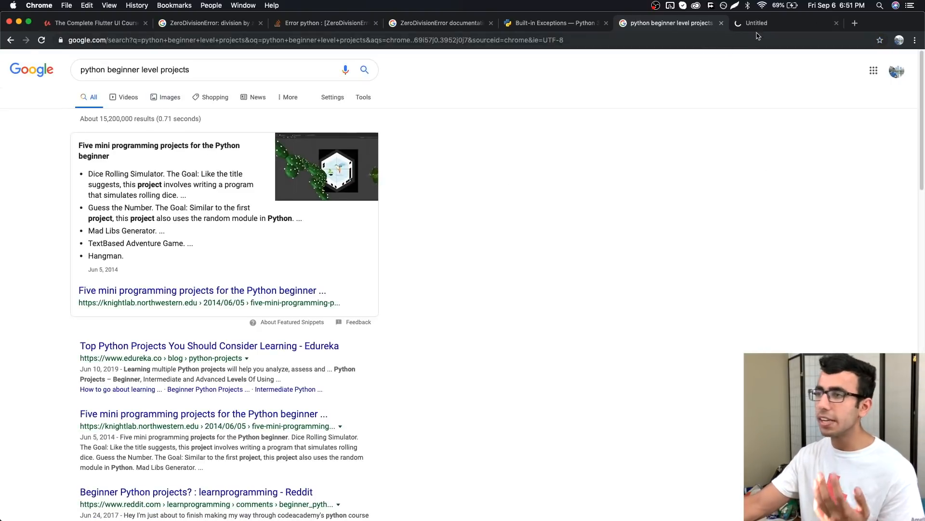
click(201, 289)
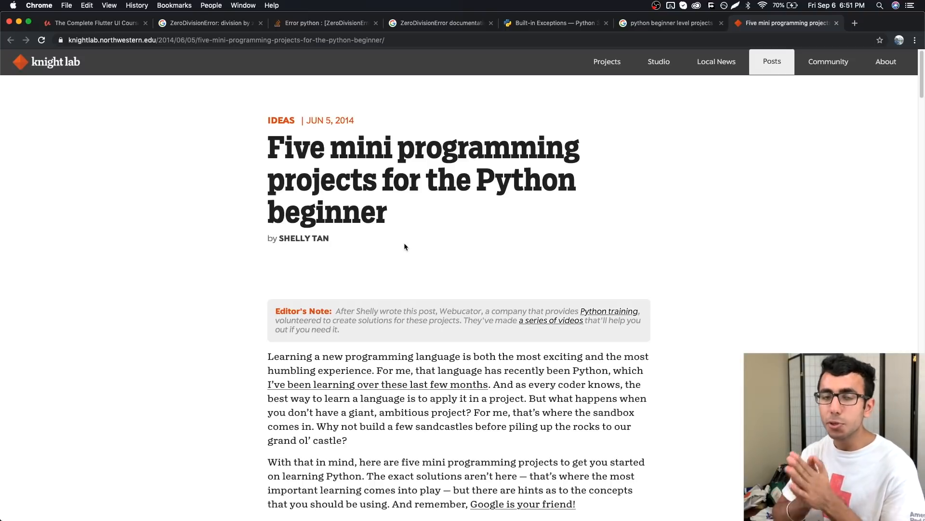
mouse_move(413, 218)
text(gith)
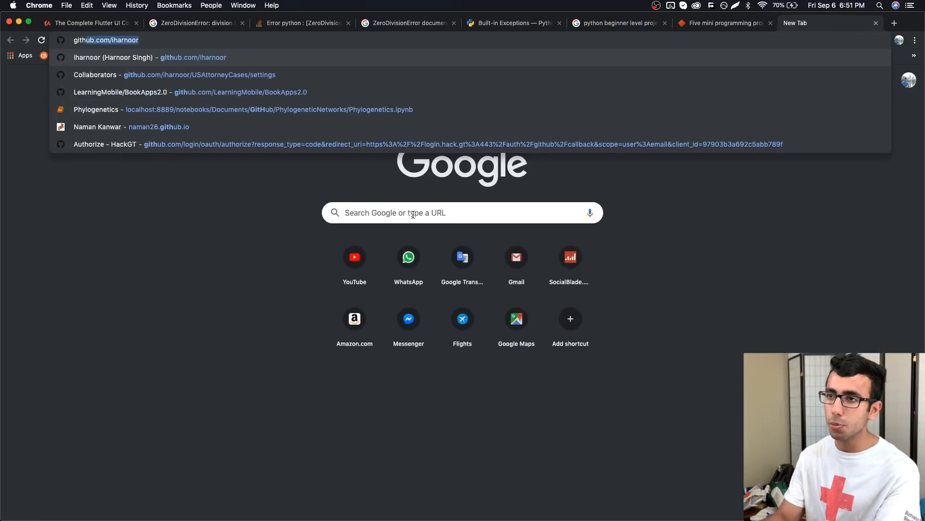
Go to the GitHub profile URL and scroll through the 269-contribution activity graph
key(Return)
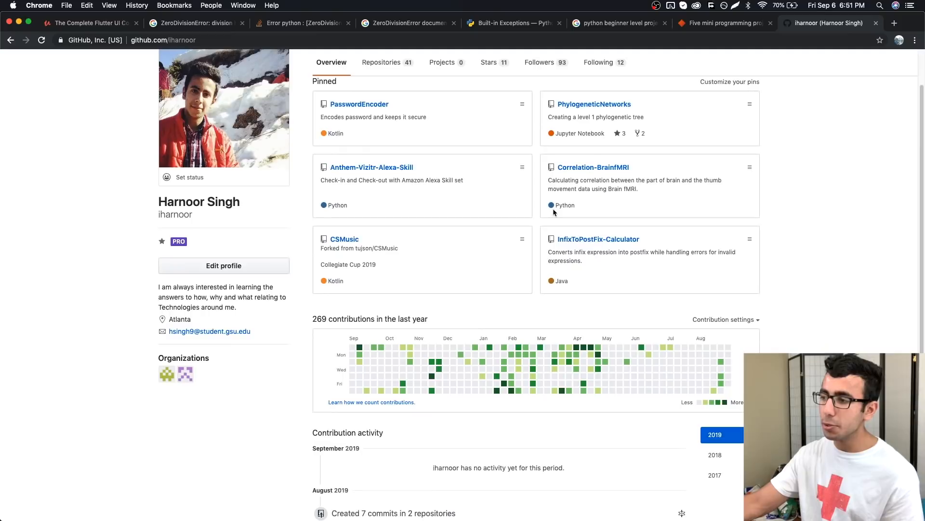
mouse_move(710, 358)
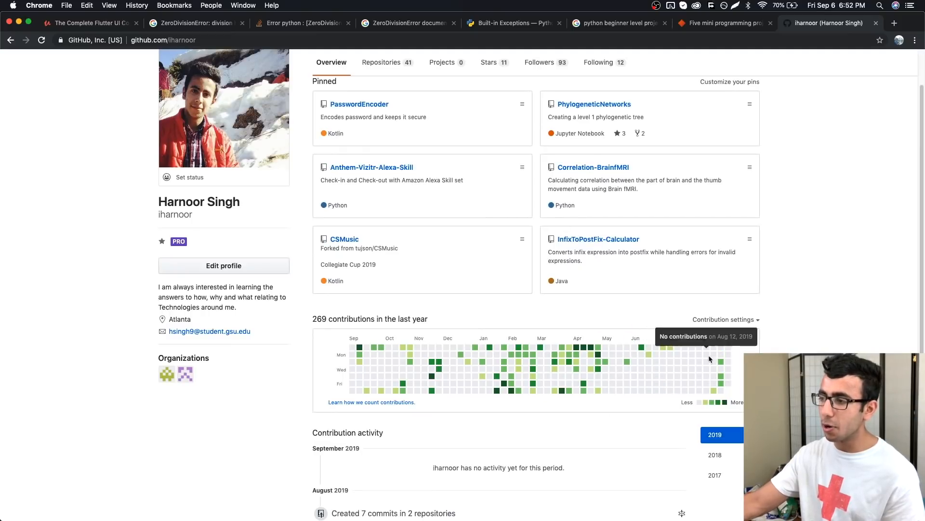
mouse_move(406, 344)
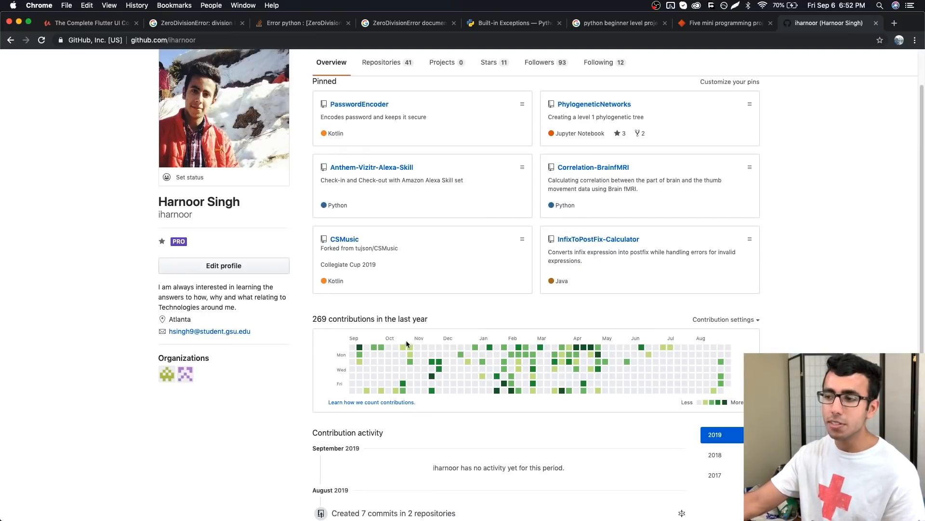
mouse_move(652, 347)
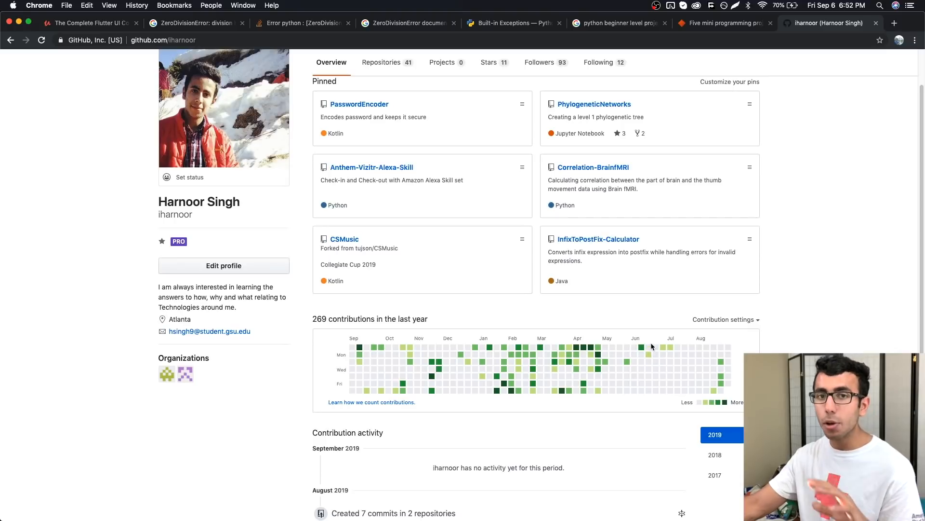
scroll(down, 3)
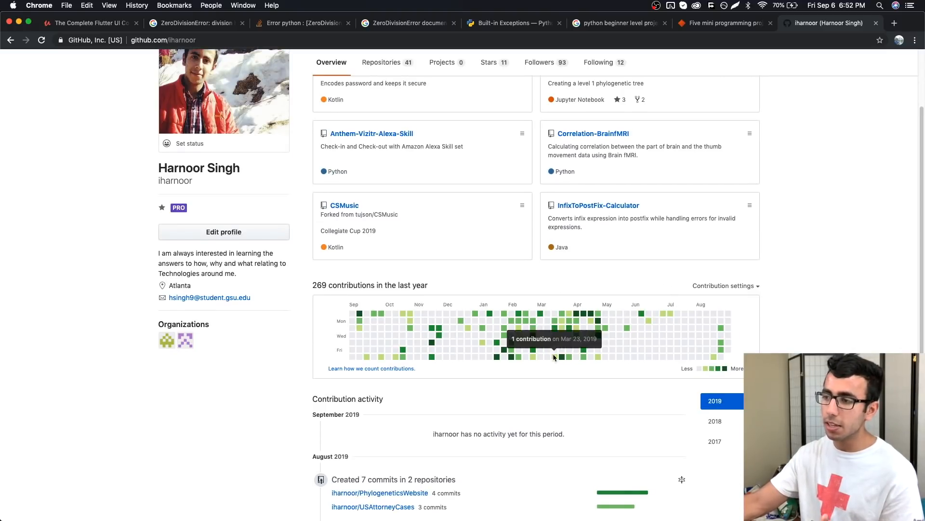
mouse_move(515, 357)
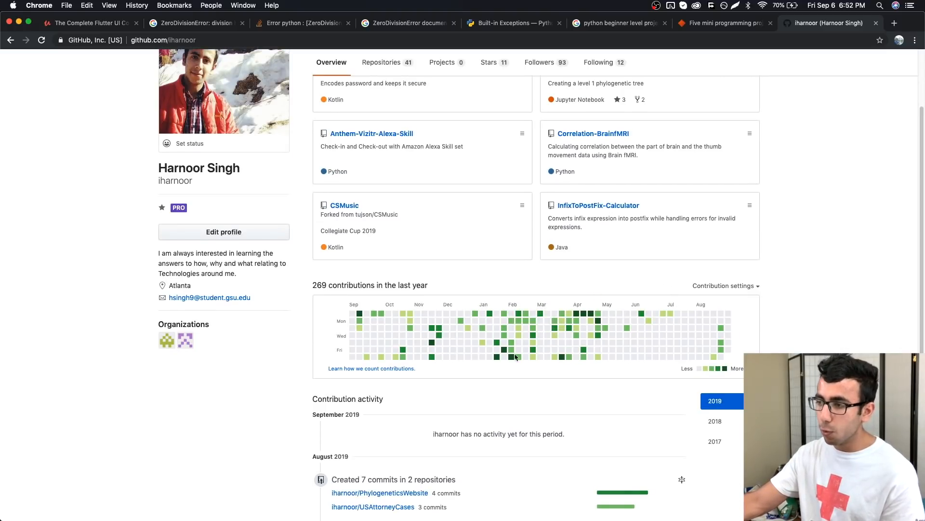
mouse_move(584, 349)
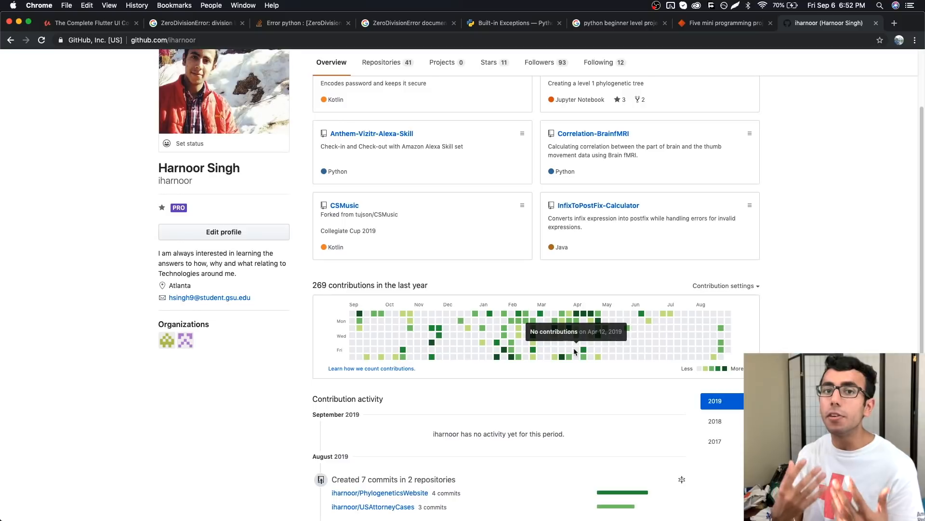
scroll(up, 3)
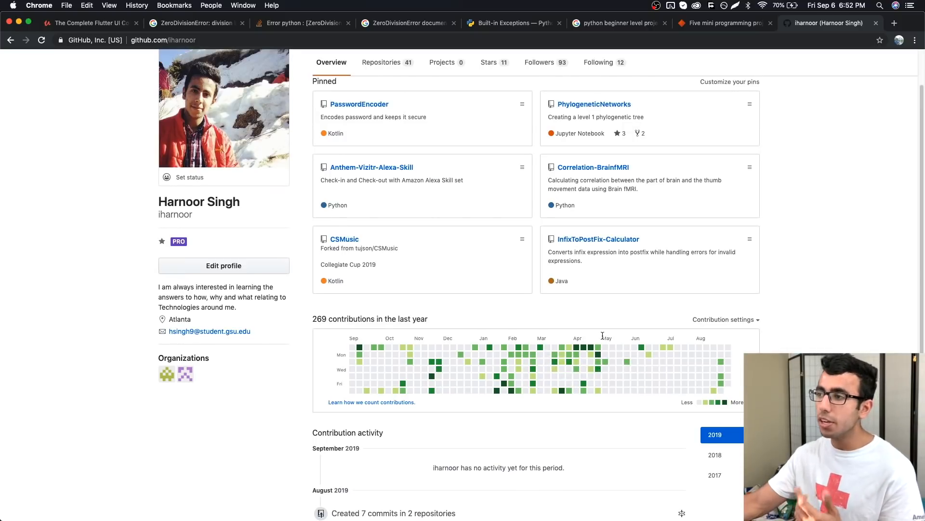
mouse_move(791, 313)
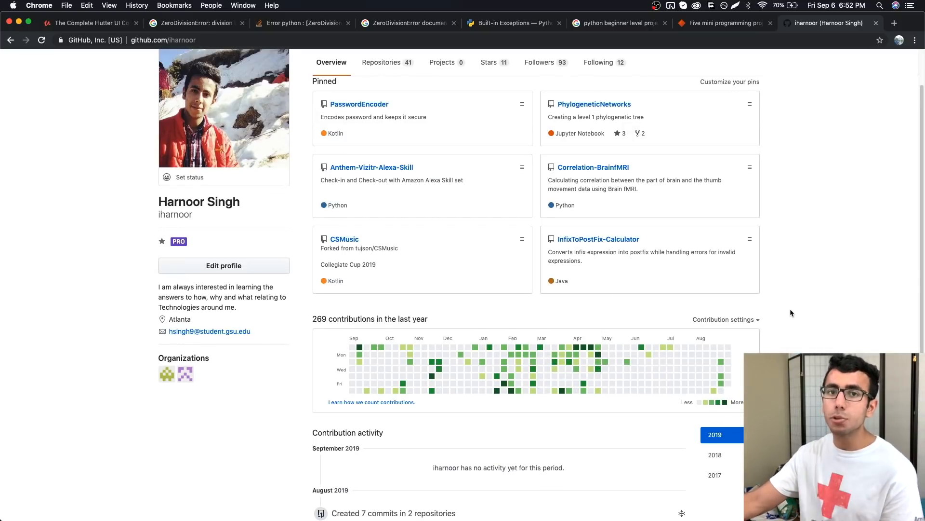